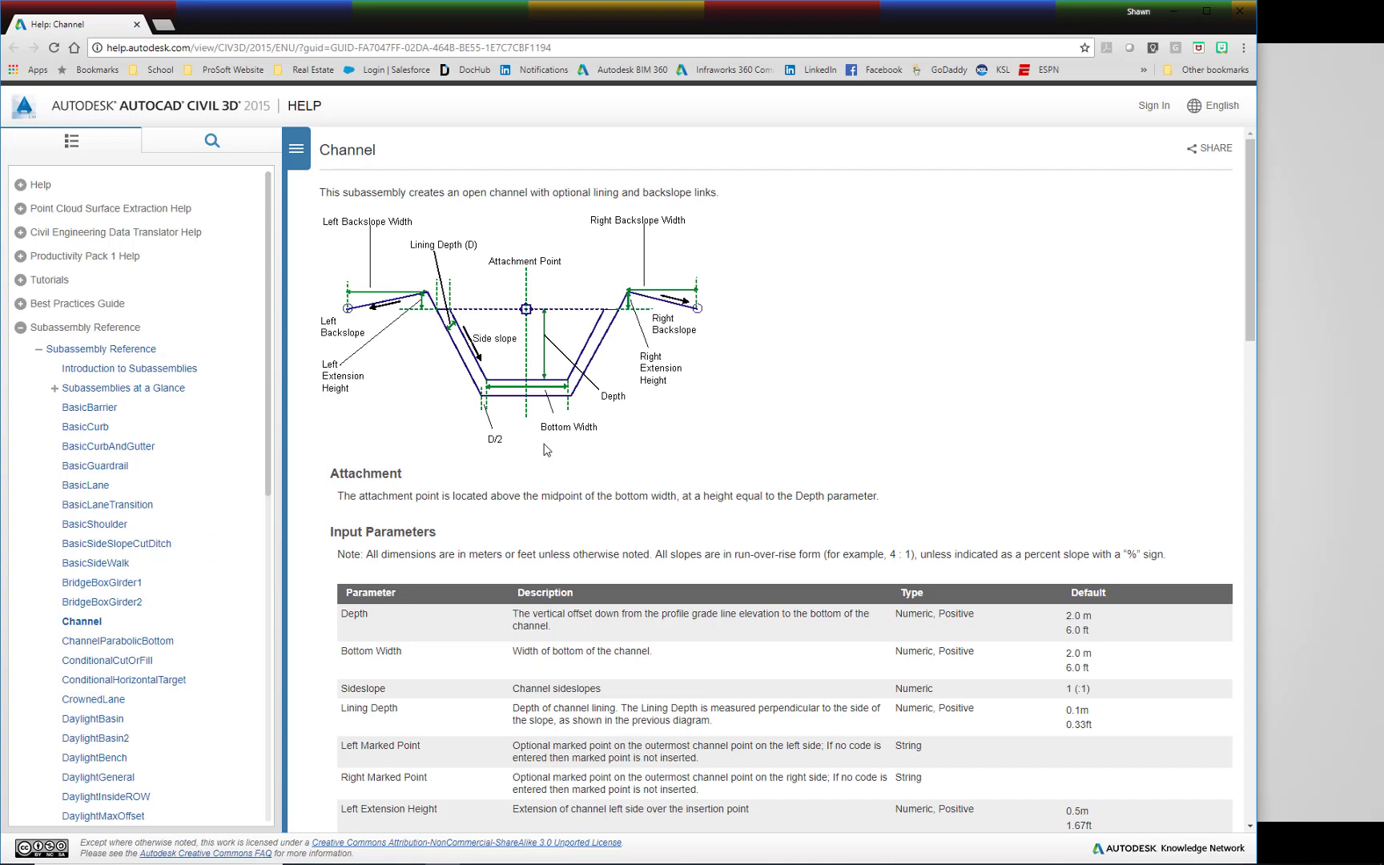
{"action": "mouse_move", "coordinate": [374, 246]}
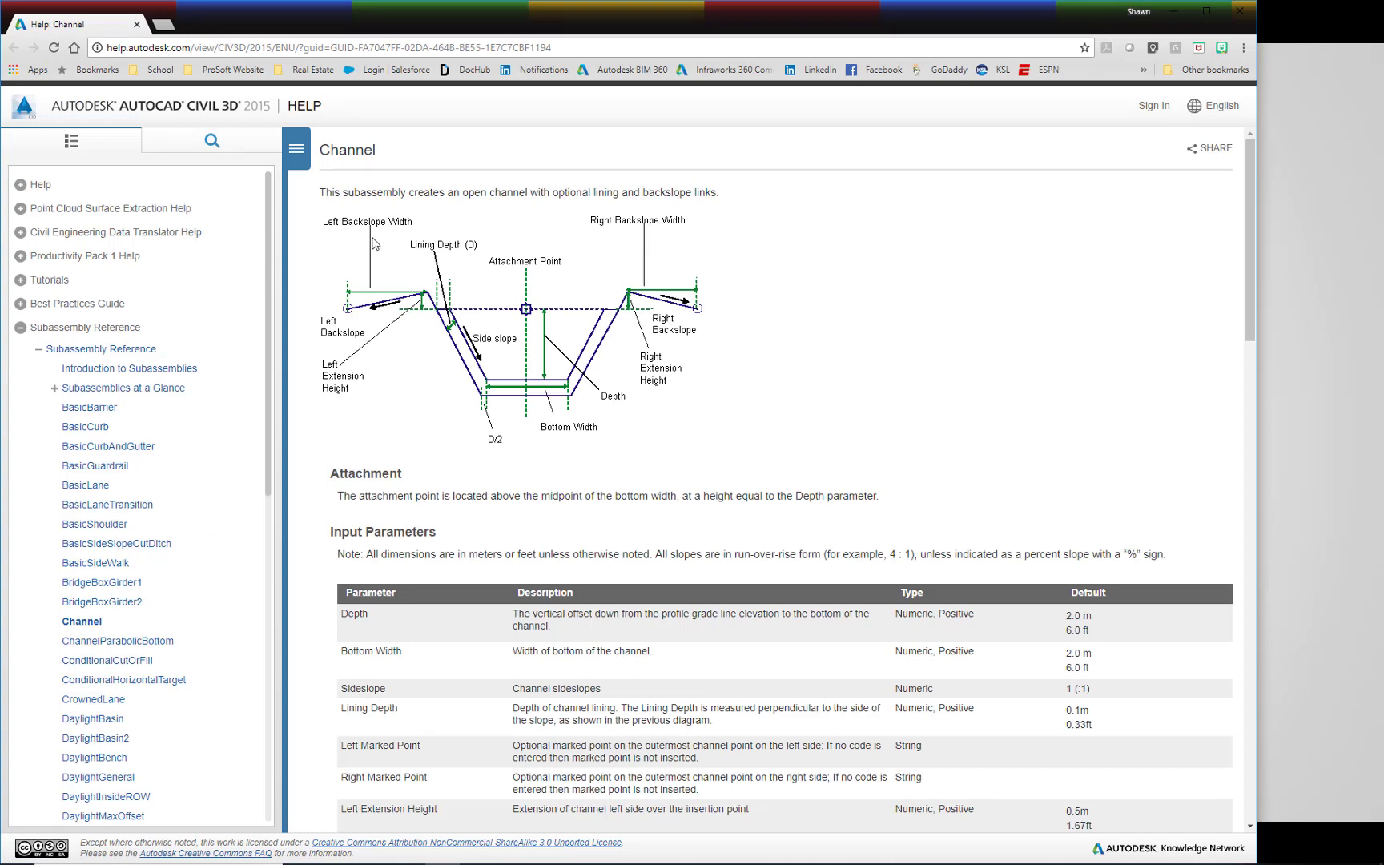
{"action": "mouse_move", "coordinate": [644, 474]}
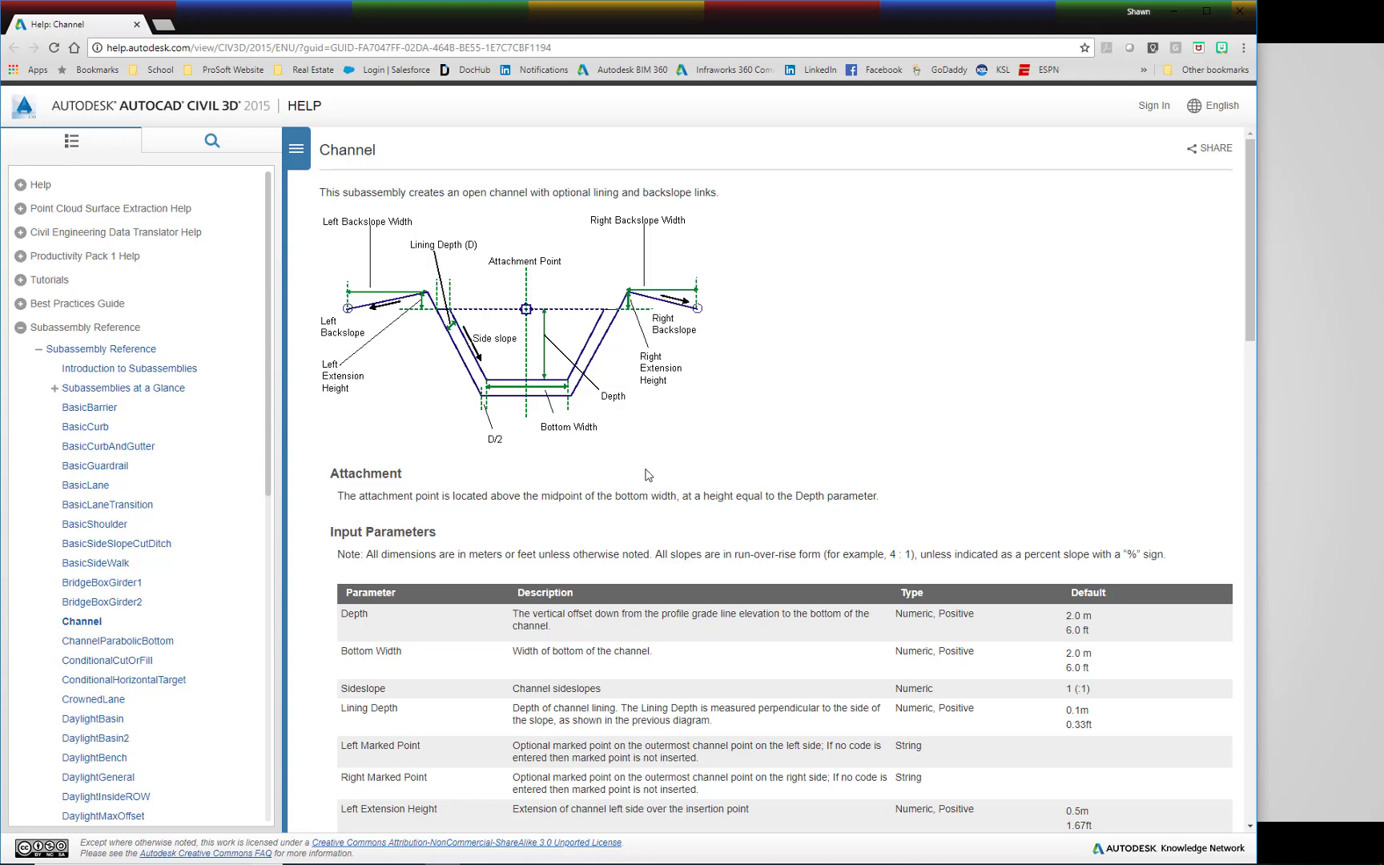
{"action": "mouse_move", "coordinate": [368, 394]}
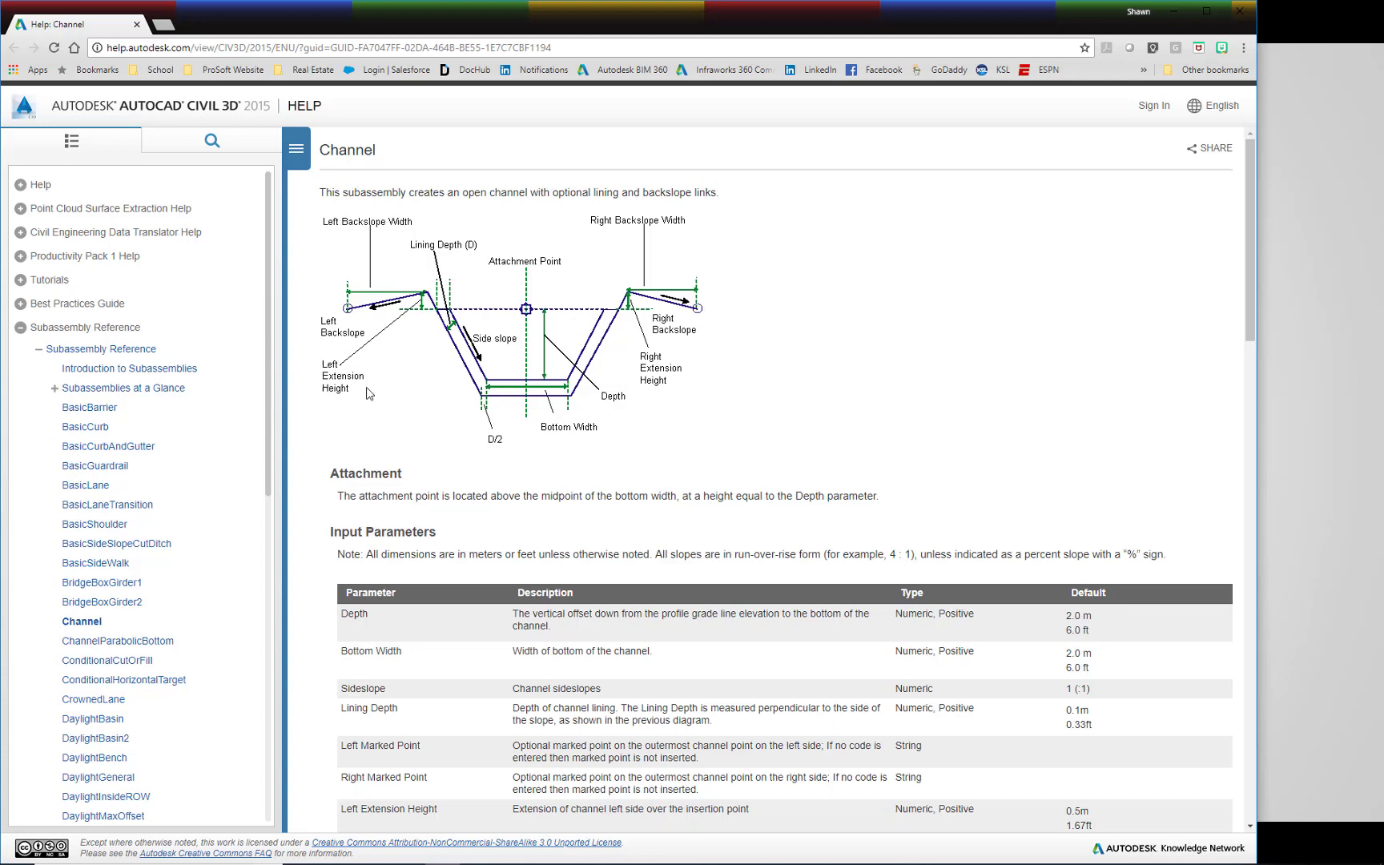
Scroll through the slide content and advance to the Overall User Interface slide with the Tool Box flowchart.
{"action": "scroll", "scroll_direction": "down", "scroll_amount": 3}
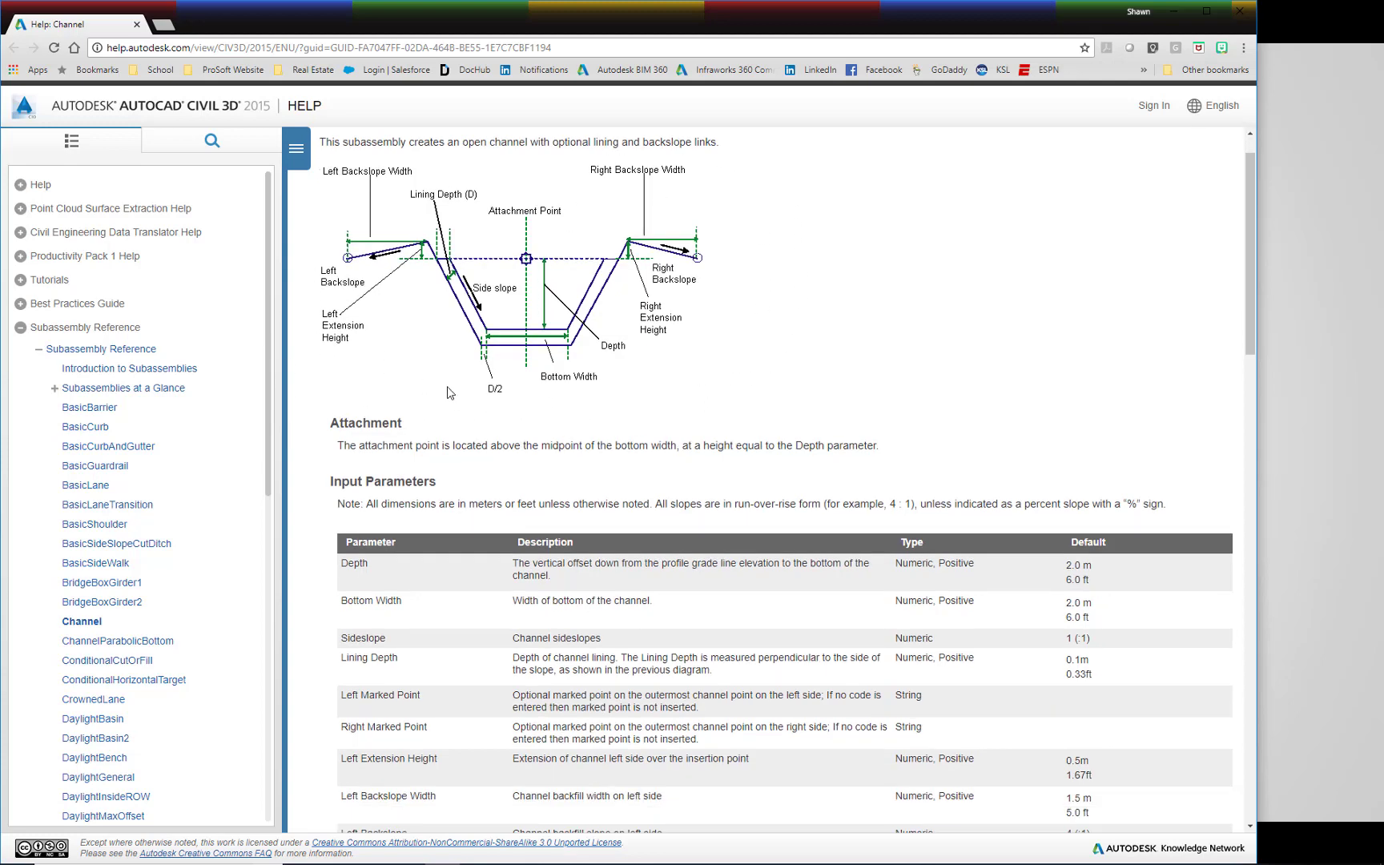
{"action": "scroll", "scroll_direction": "down", "scroll_amount": 3}
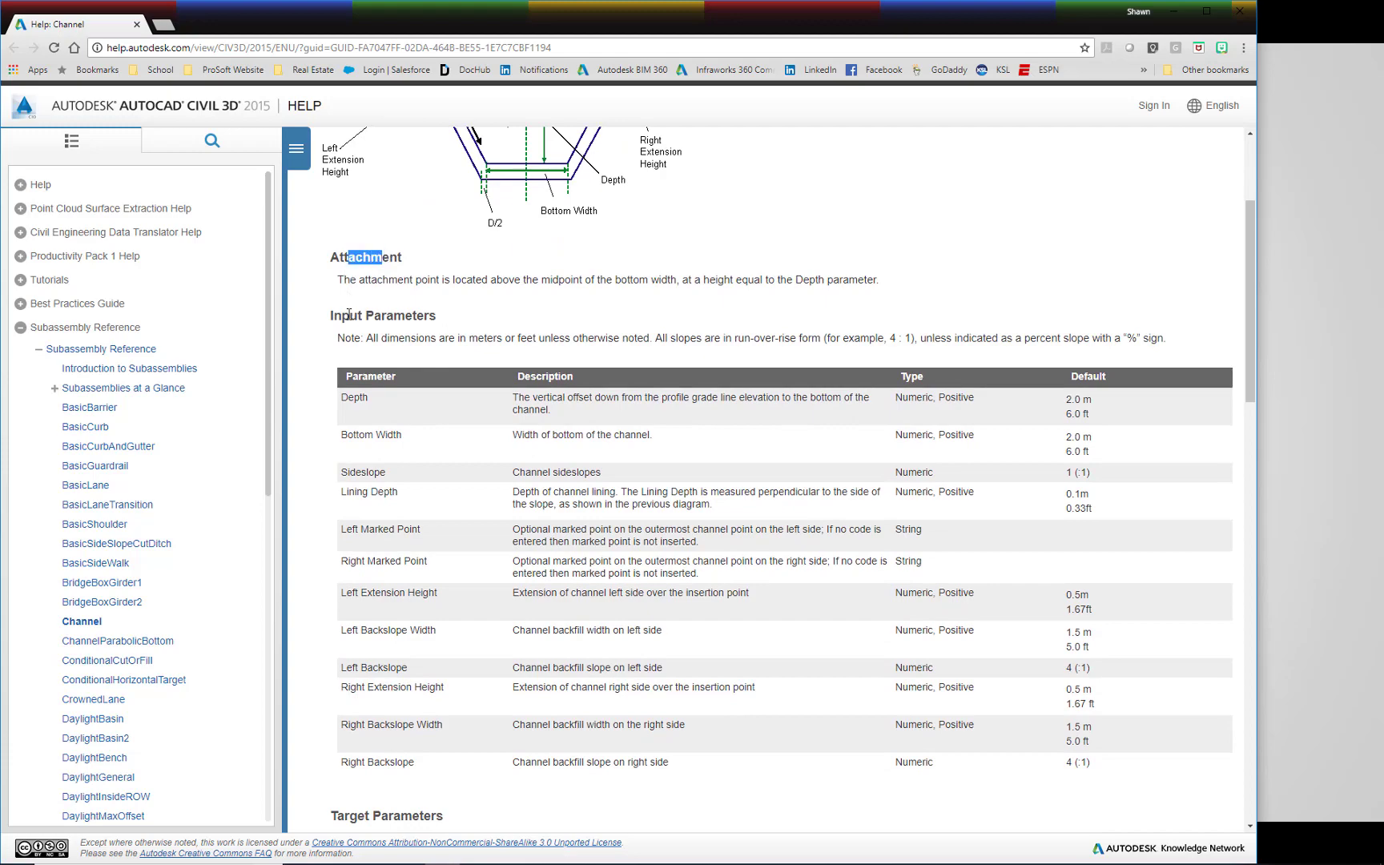
{"action": "scroll", "scroll_direction": "down", "scroll_amount": 3}
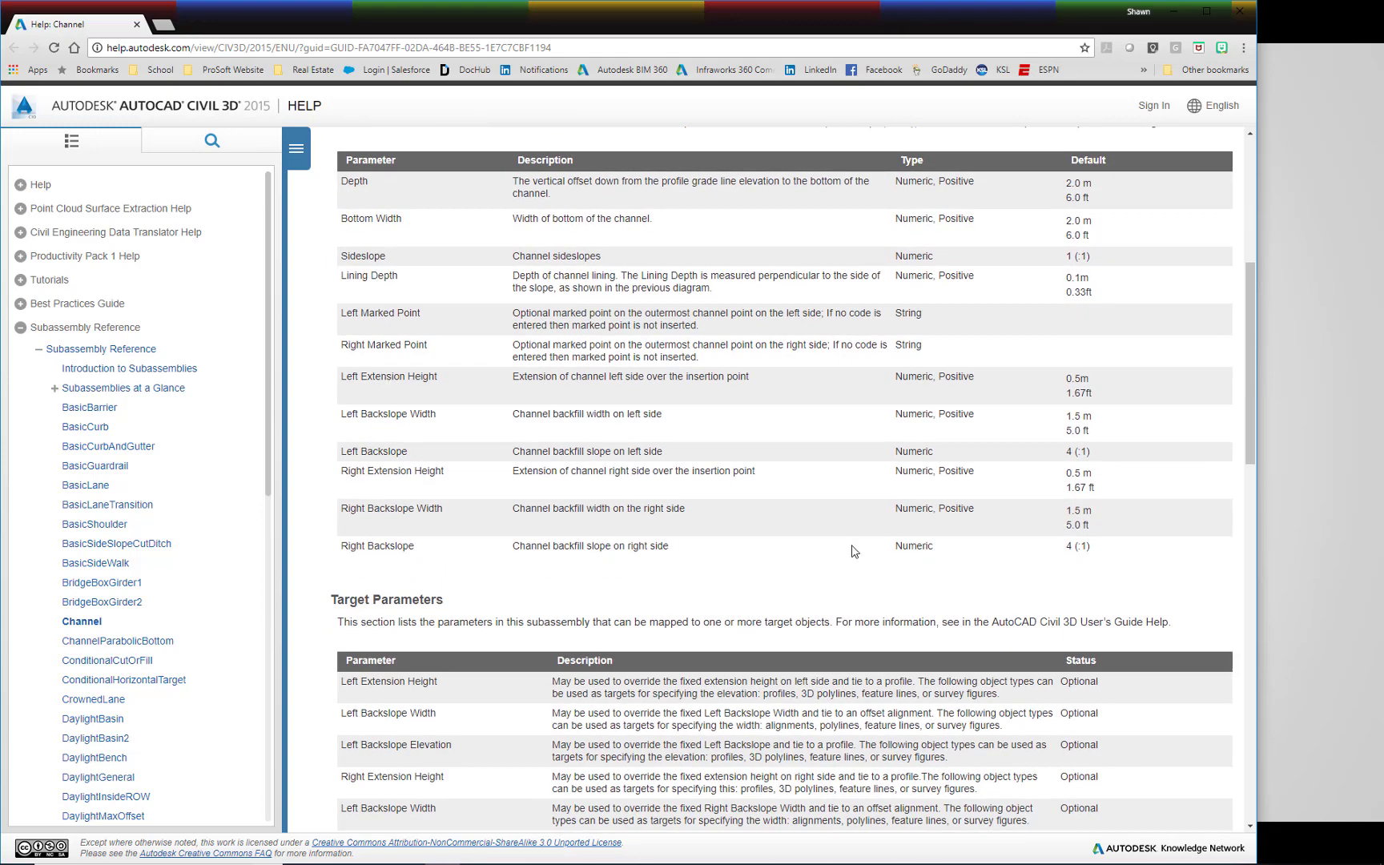
{"action": "scroll", "scroll_direction": "down", "scroll_amount": 3}
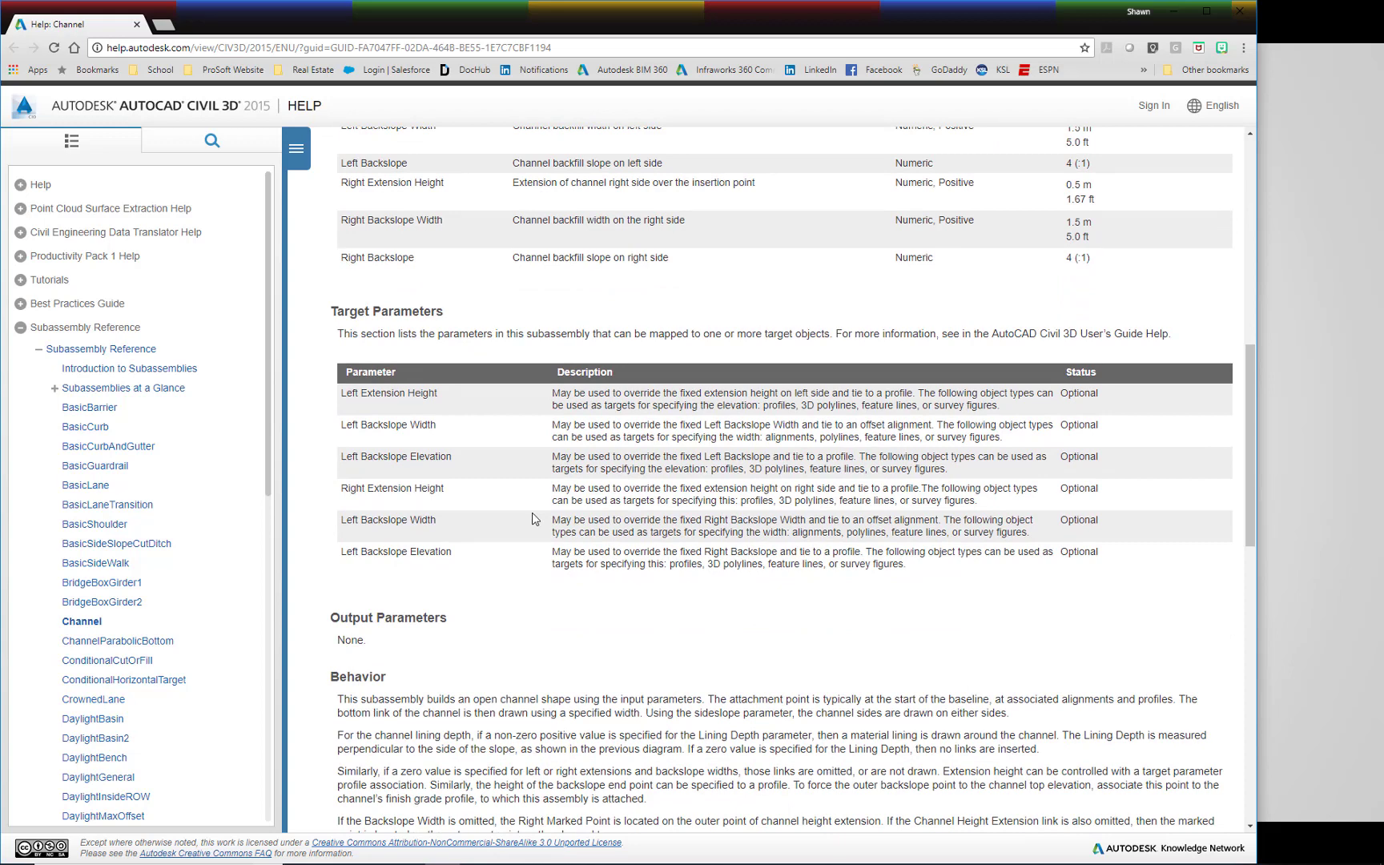
{"action": "mouse_move", "coordinate": [477, 455]}
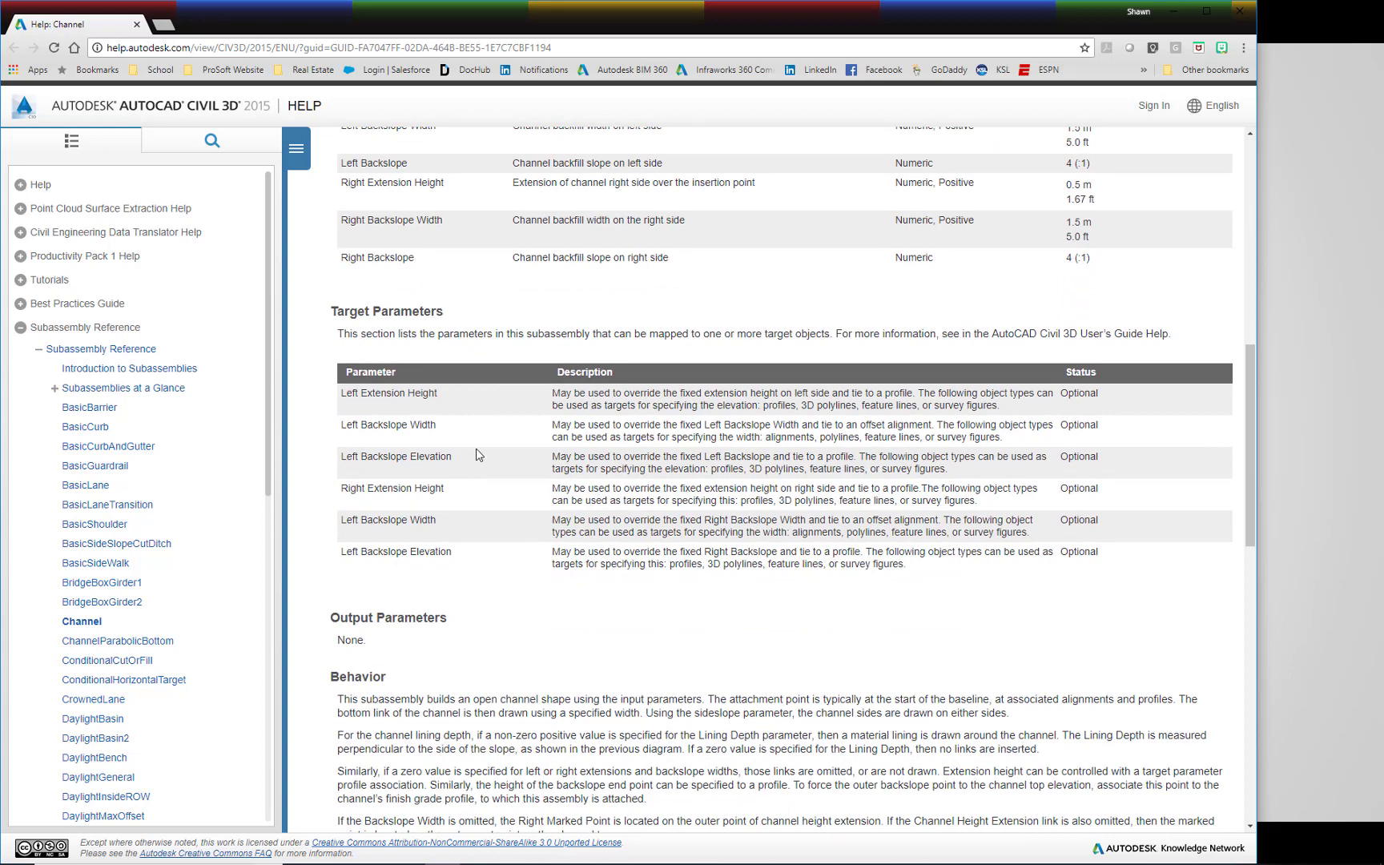
{"action": "scroll", "scroll_direction": "down", "scroll_amount": 3}
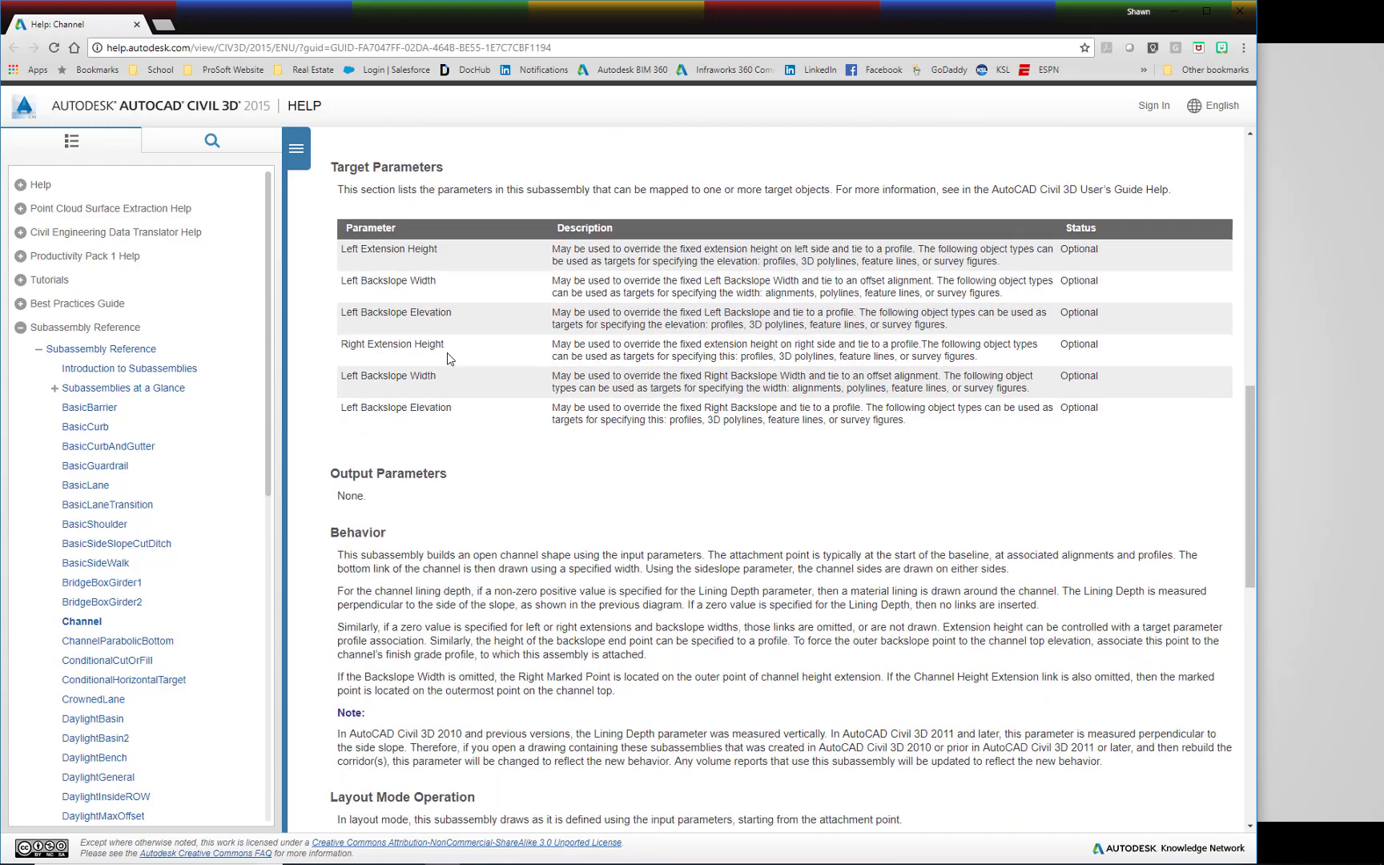
{"action": "scroll", "scroll_direction": "down", "scroll_amount": 3}
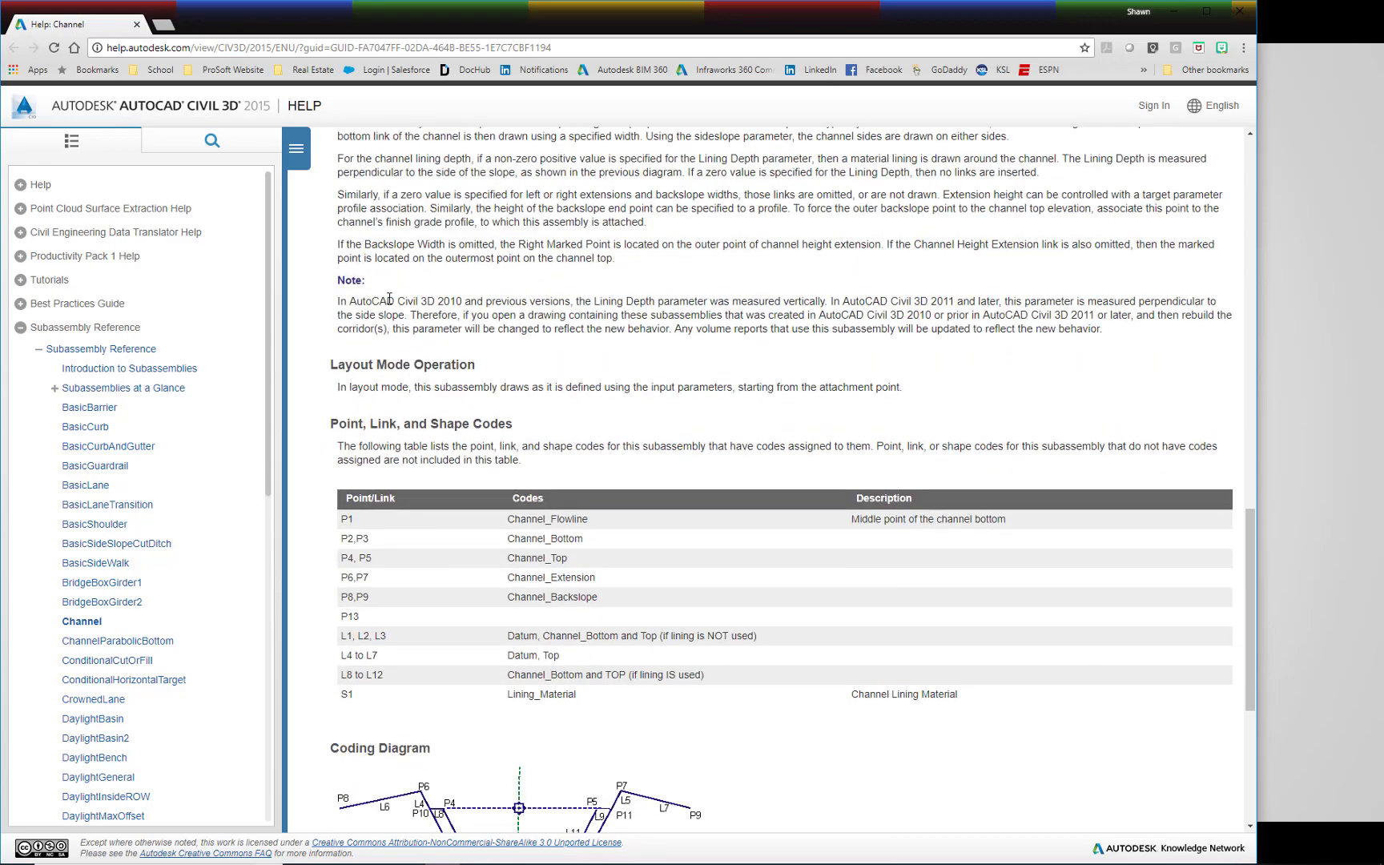
{"action": "scroll", "scroll_direction": "down", "scroll_amount": 3}
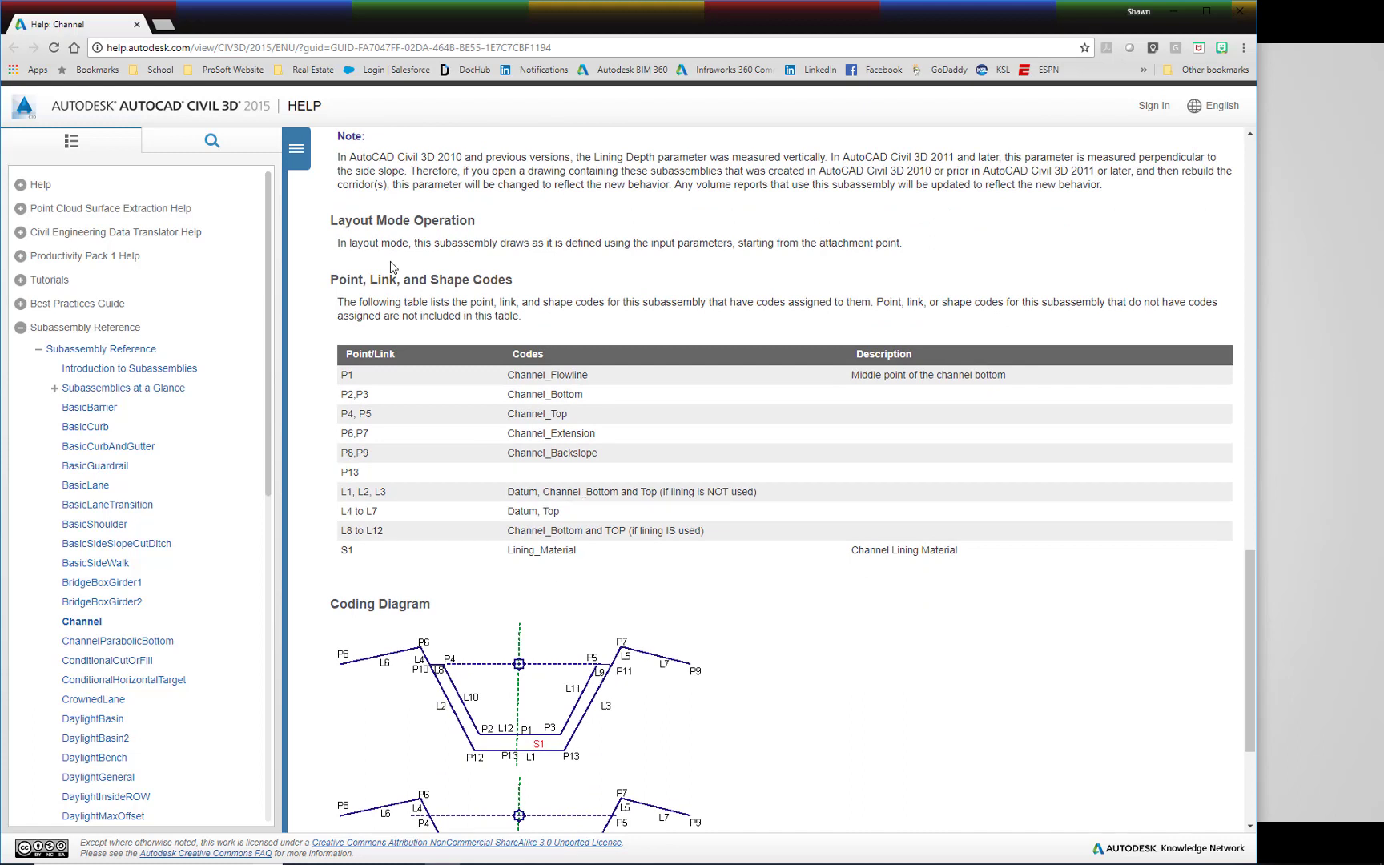
{"action": "mouse_move", "coordinate": [362, 275]}
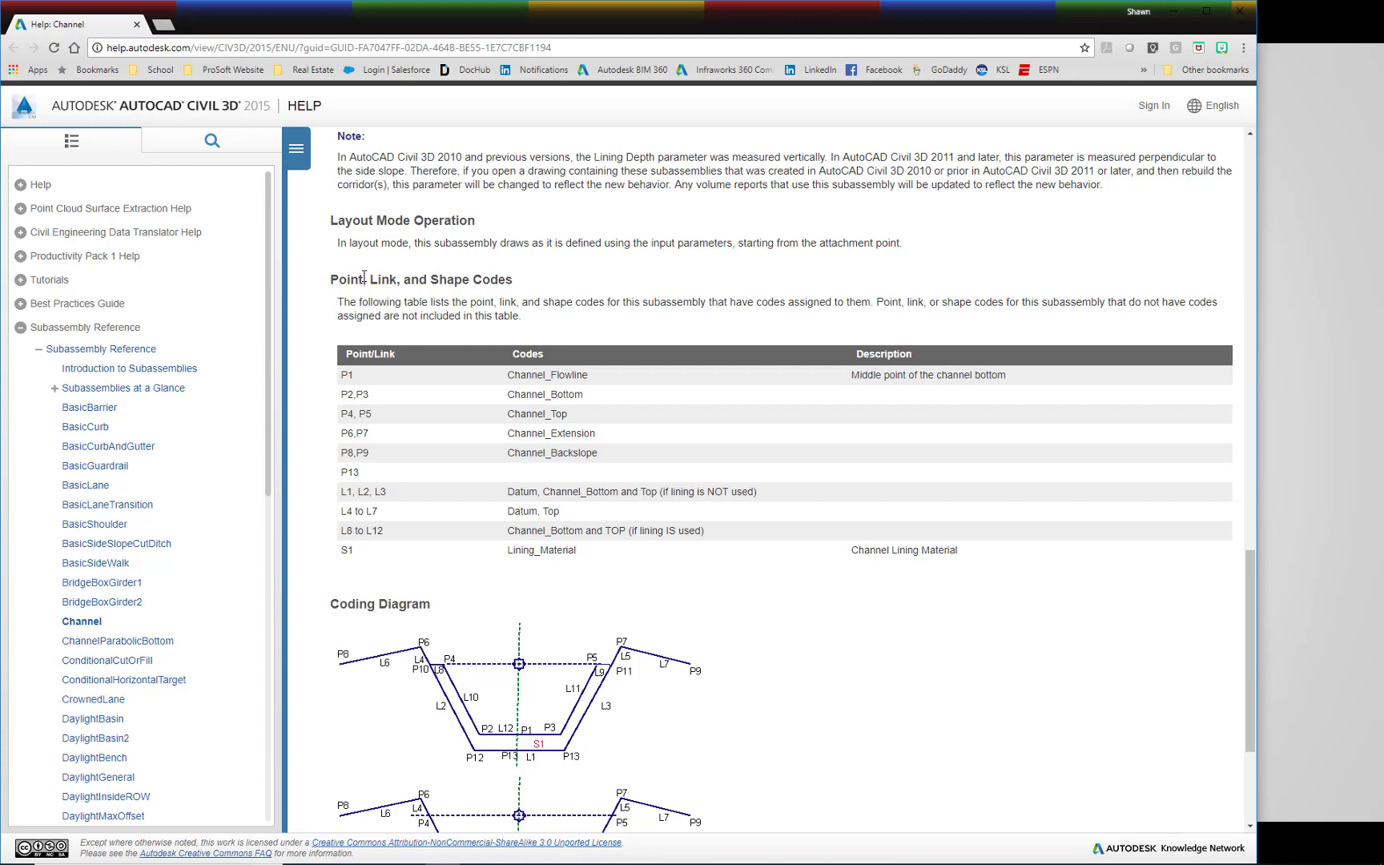
{"action": "scroll", "scroll_direction": "down", "scroll_amount": 3}
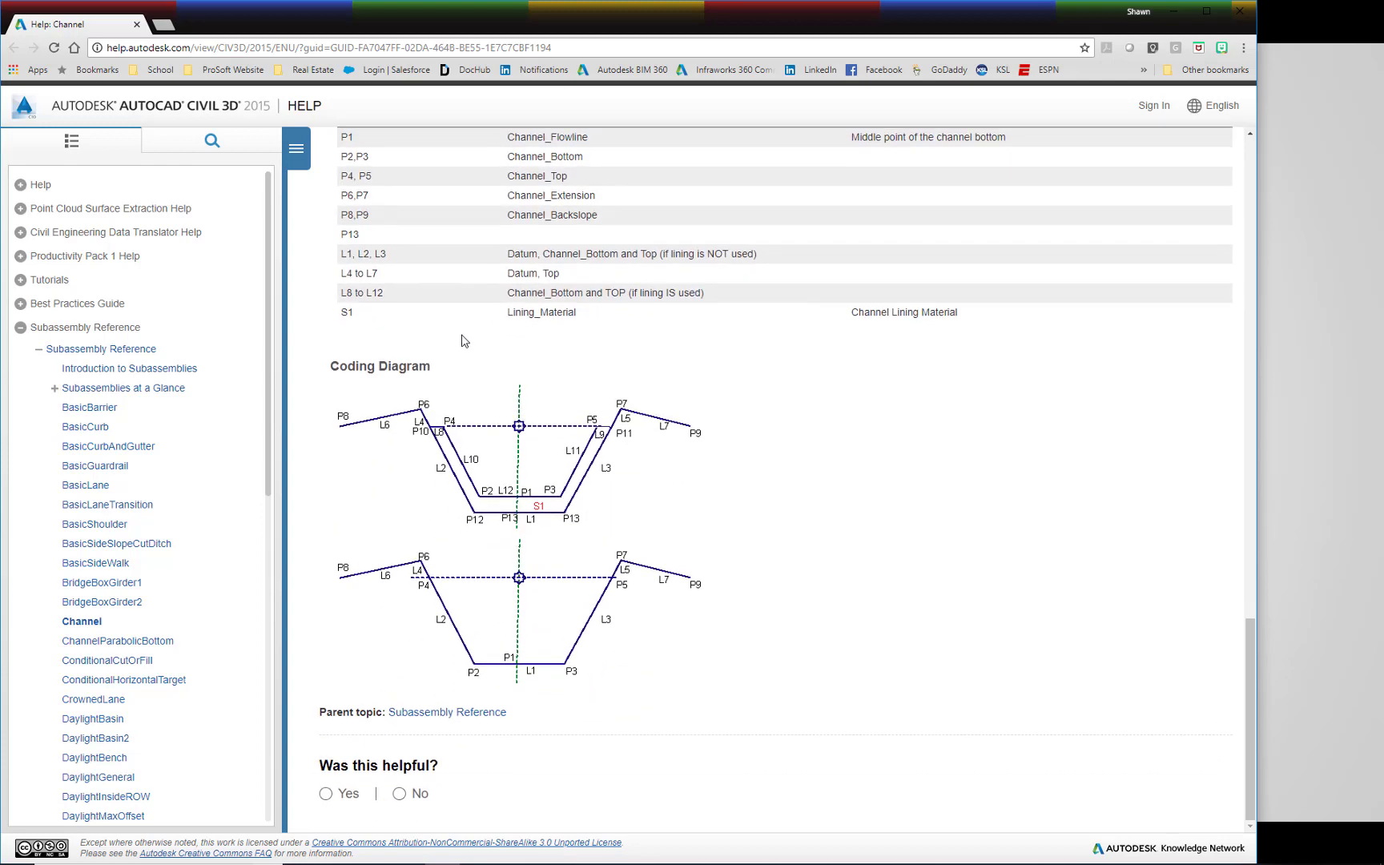
{"action": "mouse_move", "coordinate": [940, 200]}
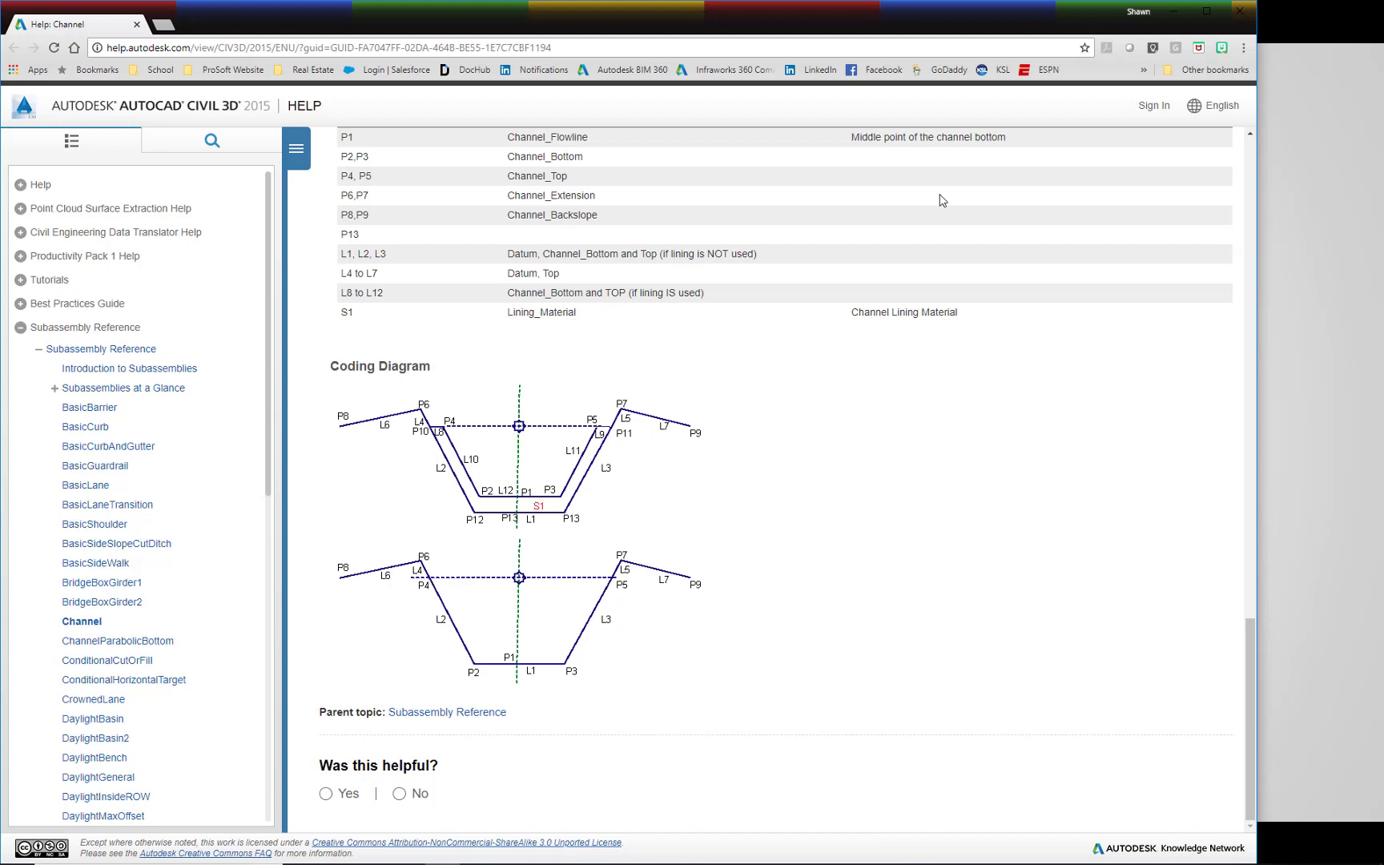
{"action": "mouse_move", "coordinate": [1225, 153]}
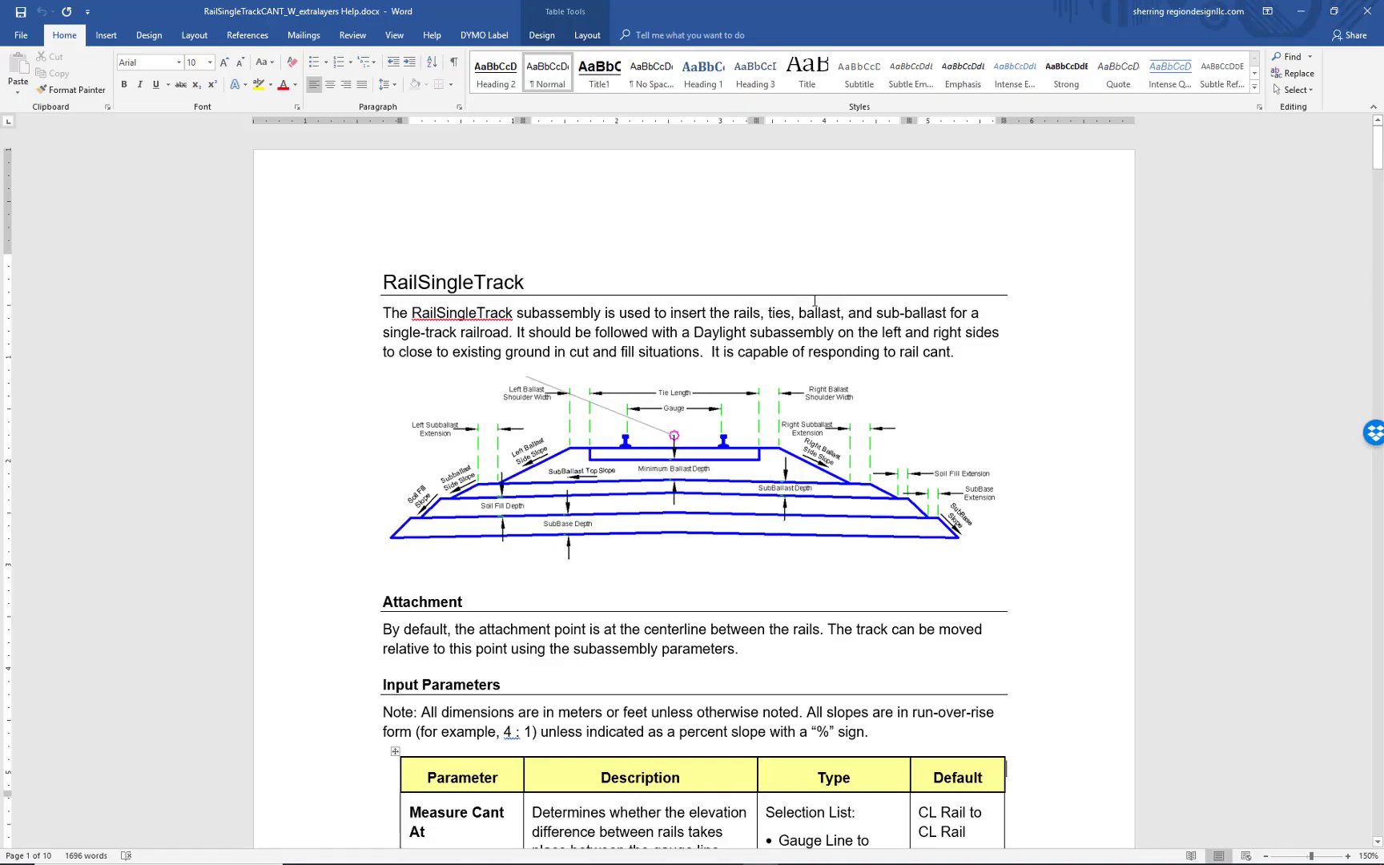
{"action": "mouse_move", "coordinate": [1090, 177]}
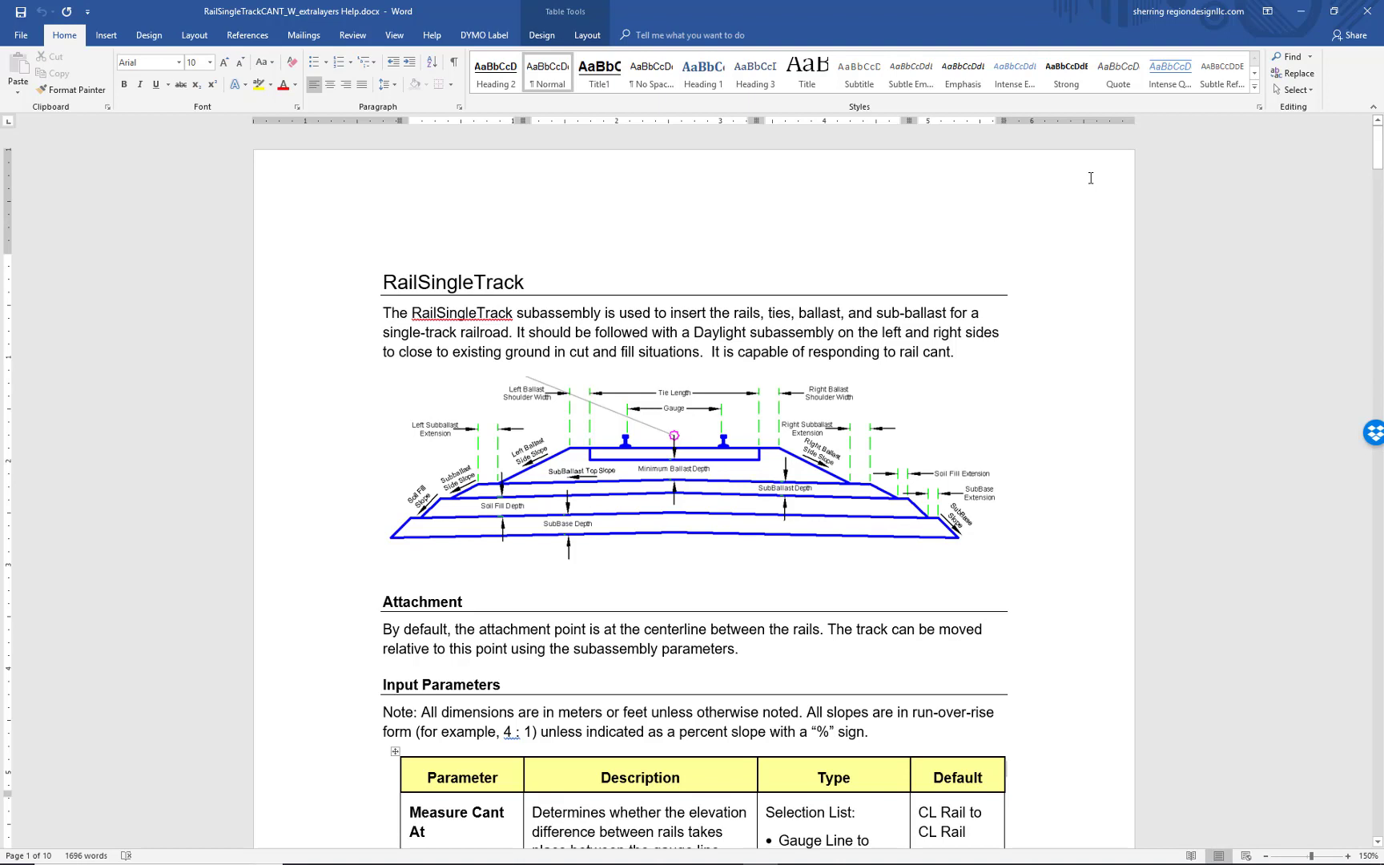
{"action": "mouse_move", "coordinate": [629, 230]}
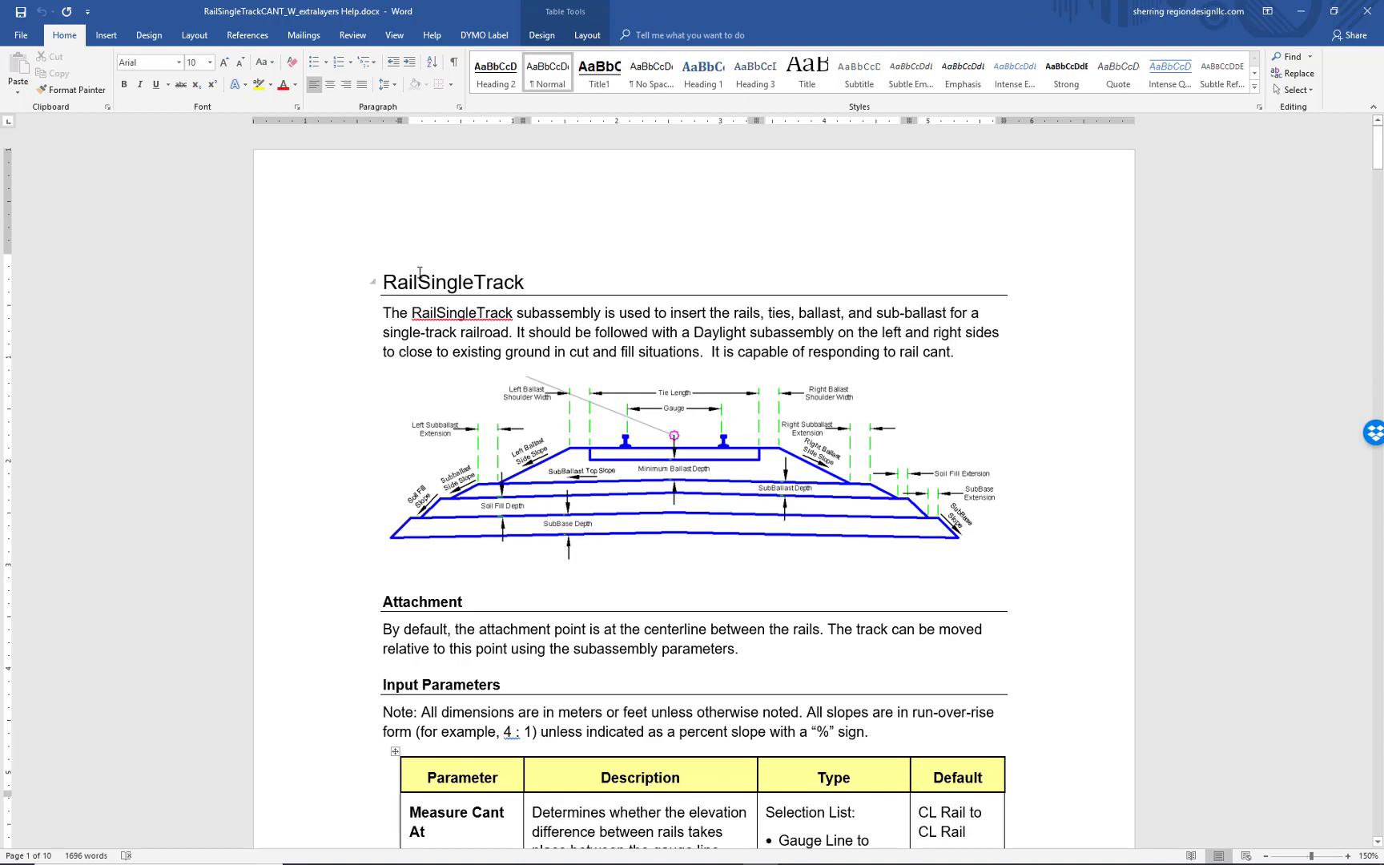
{"action": "scroll", "scroll_direction": "up", "scroll_amount": 3}
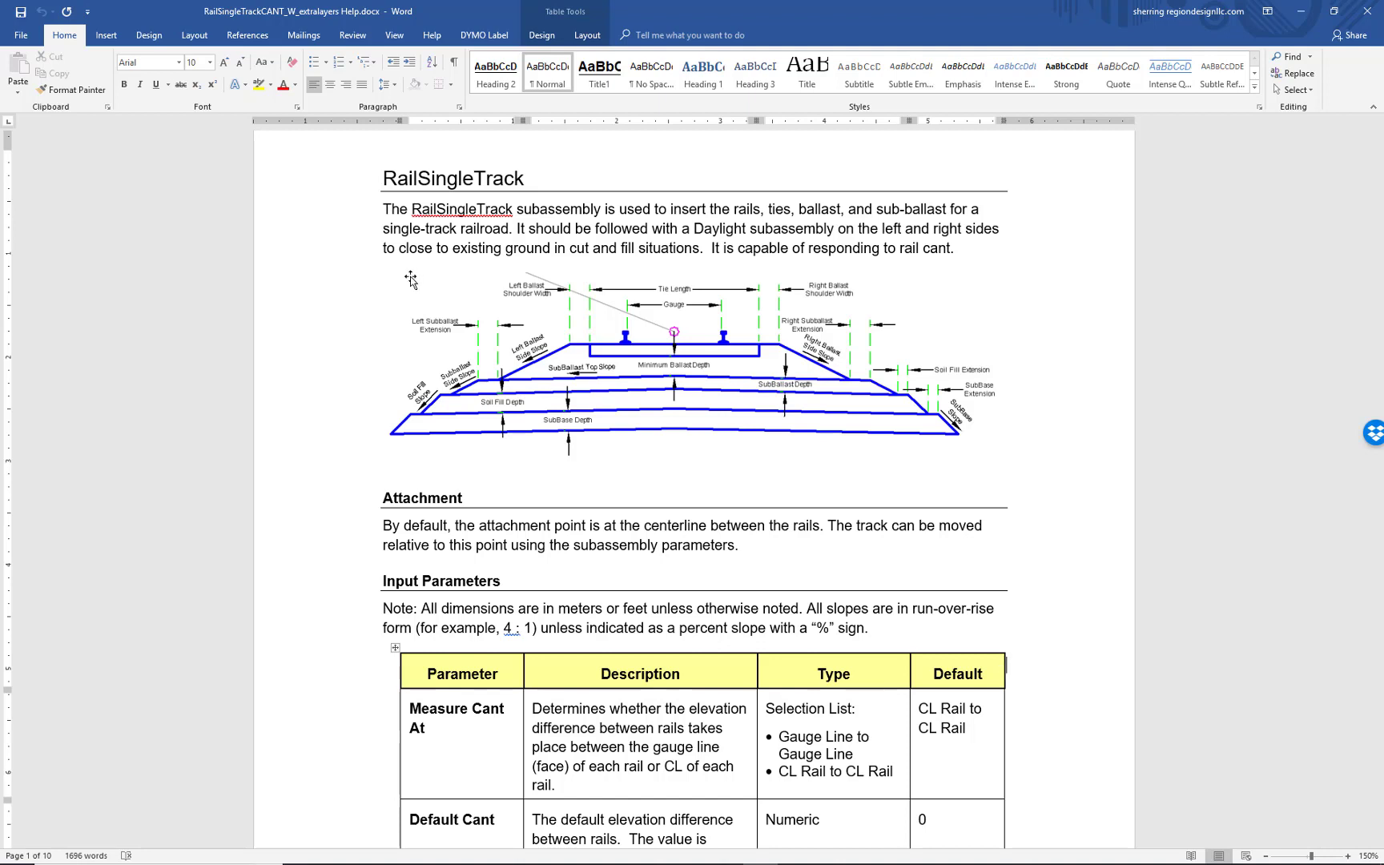
{"action": "scroll", "scroll_direction": "down", "scroll_amount": 3}
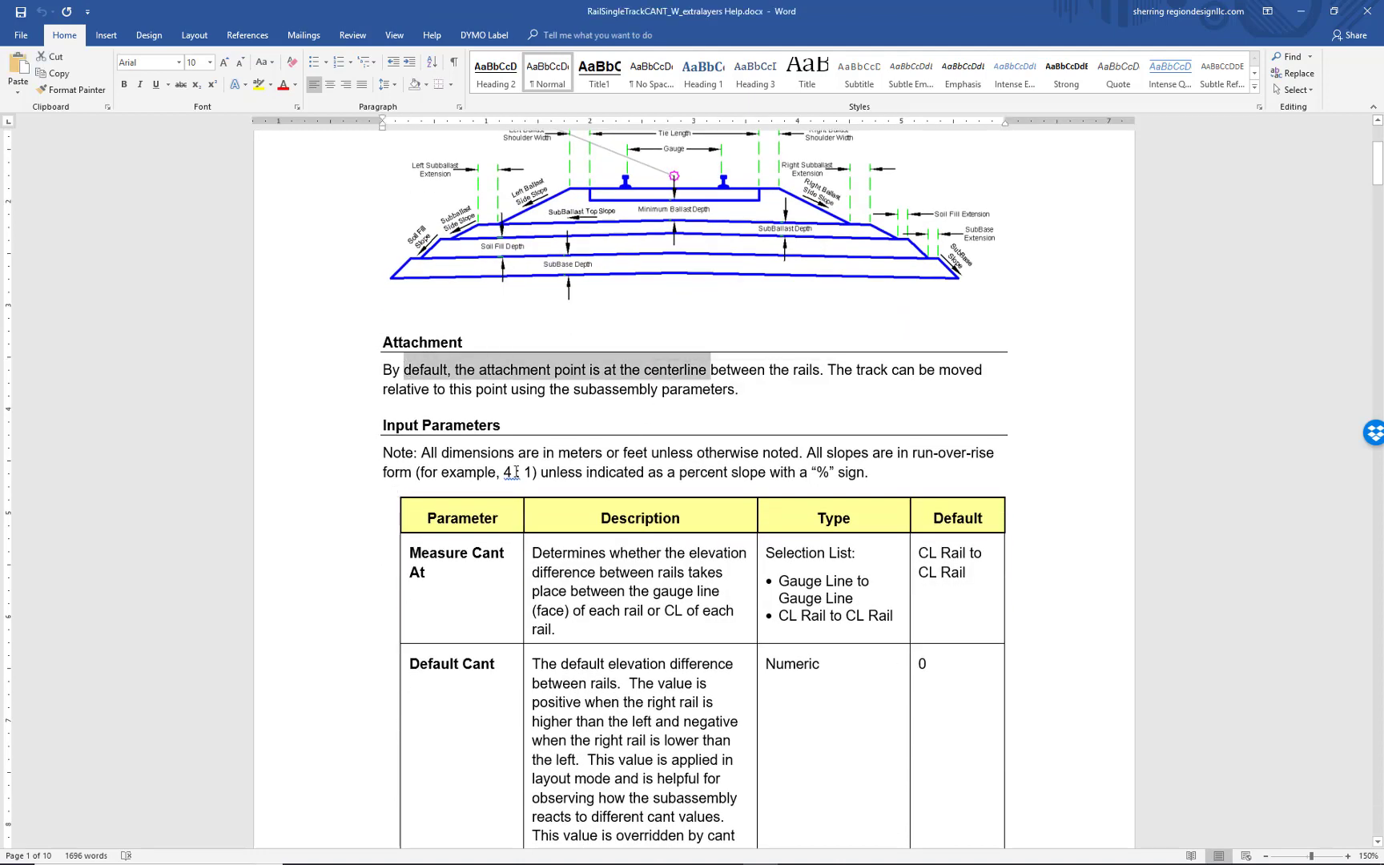
{"action": "scroll", "scroll_direction": "down", "scroll_amount": 3}
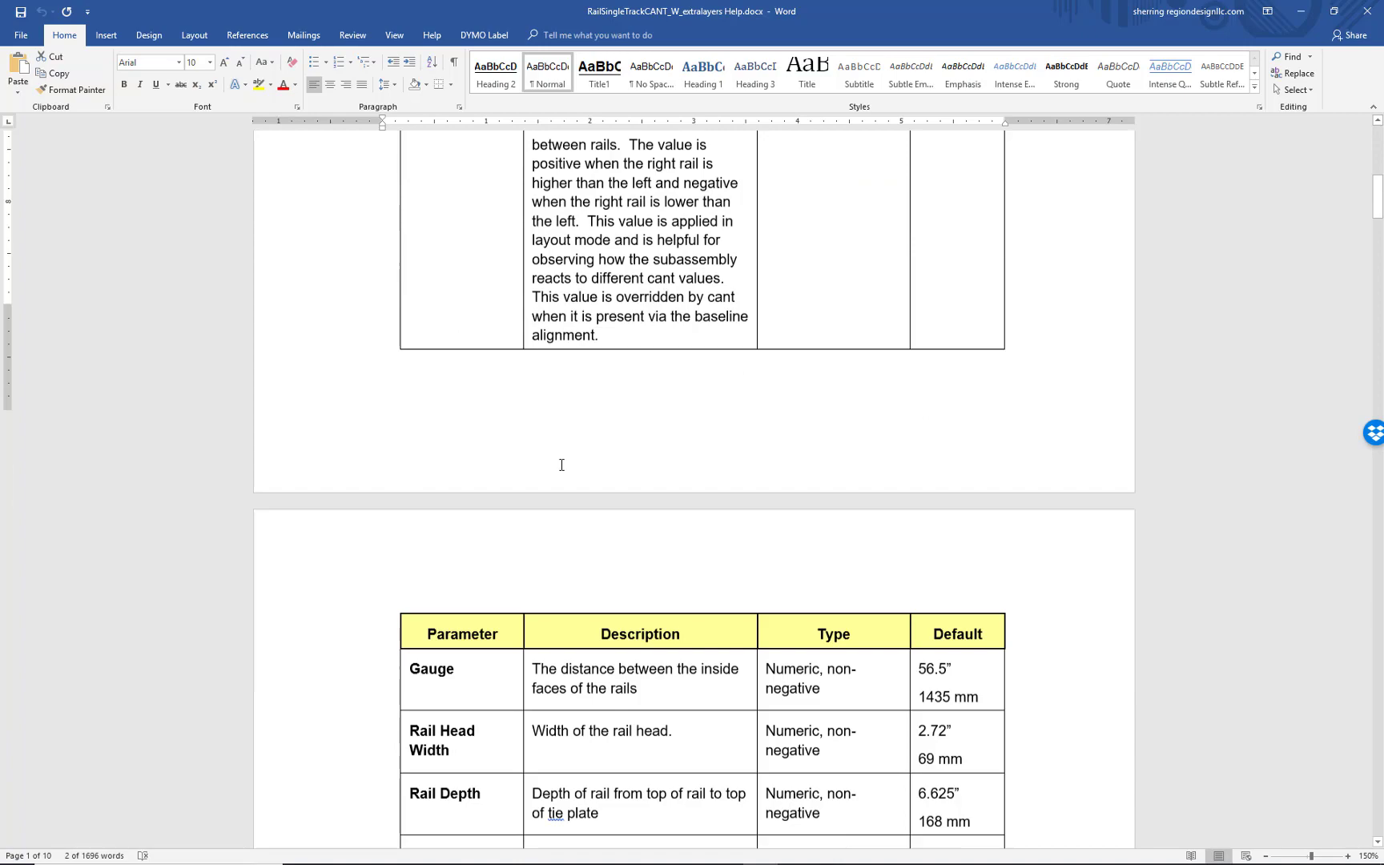
{"action": "scroll", "scroll_direction": "down", "scroll_amount": 3}
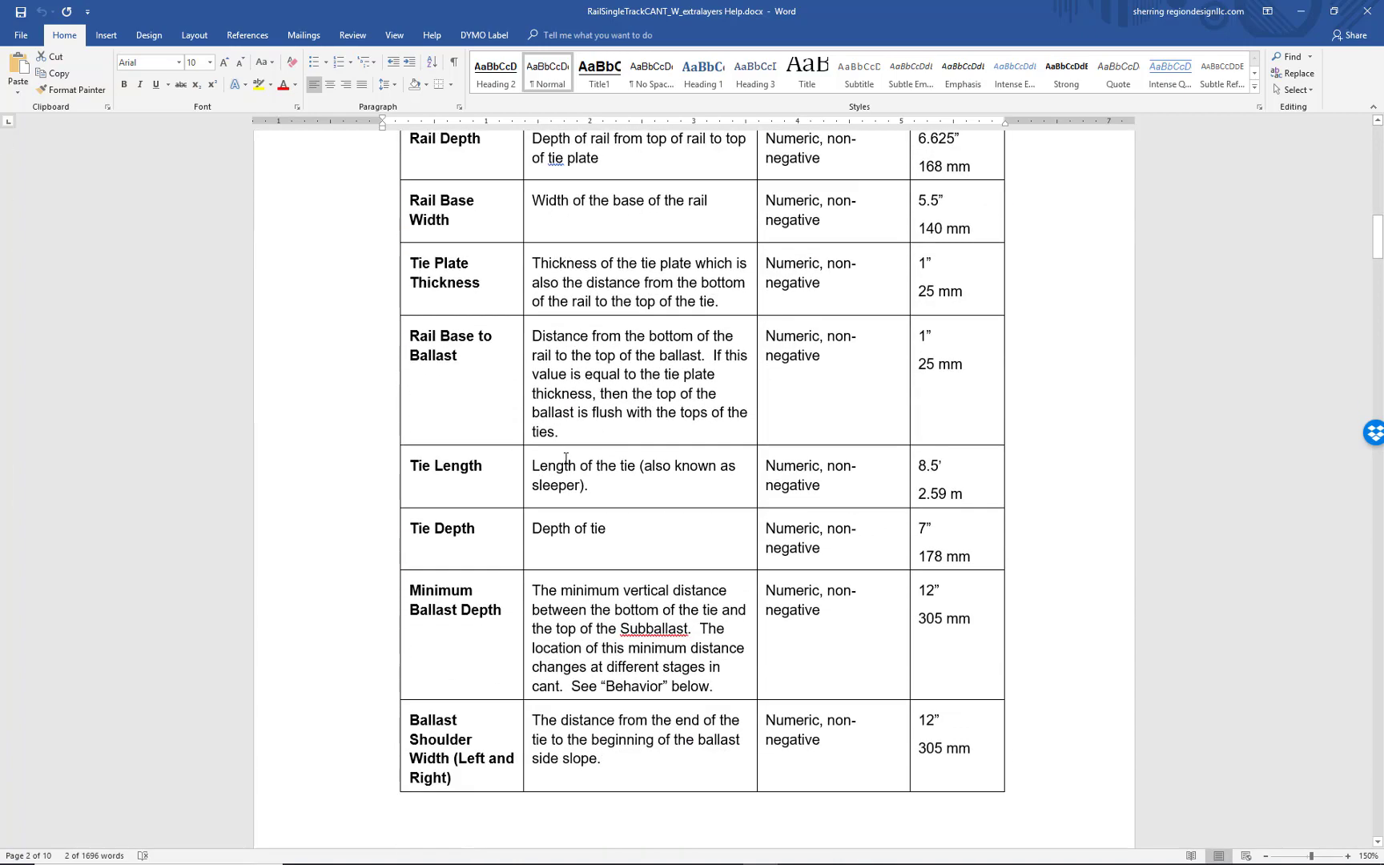
{"action": "scroll", "scroll_direction": "down", "scroll_amount": 3}
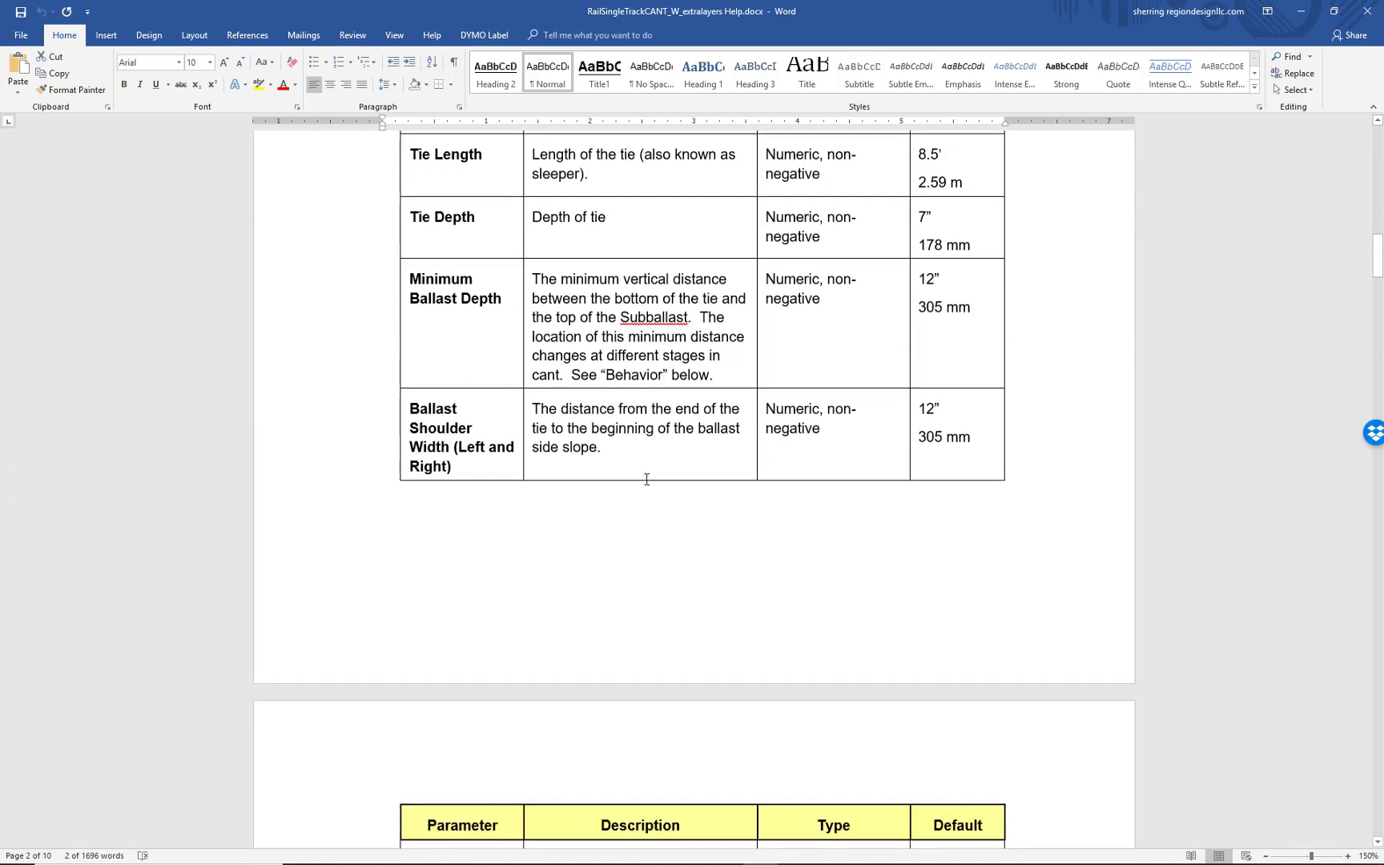
{"action": "scroll", "scroll_direction": "down", "scroll_amount": 3}
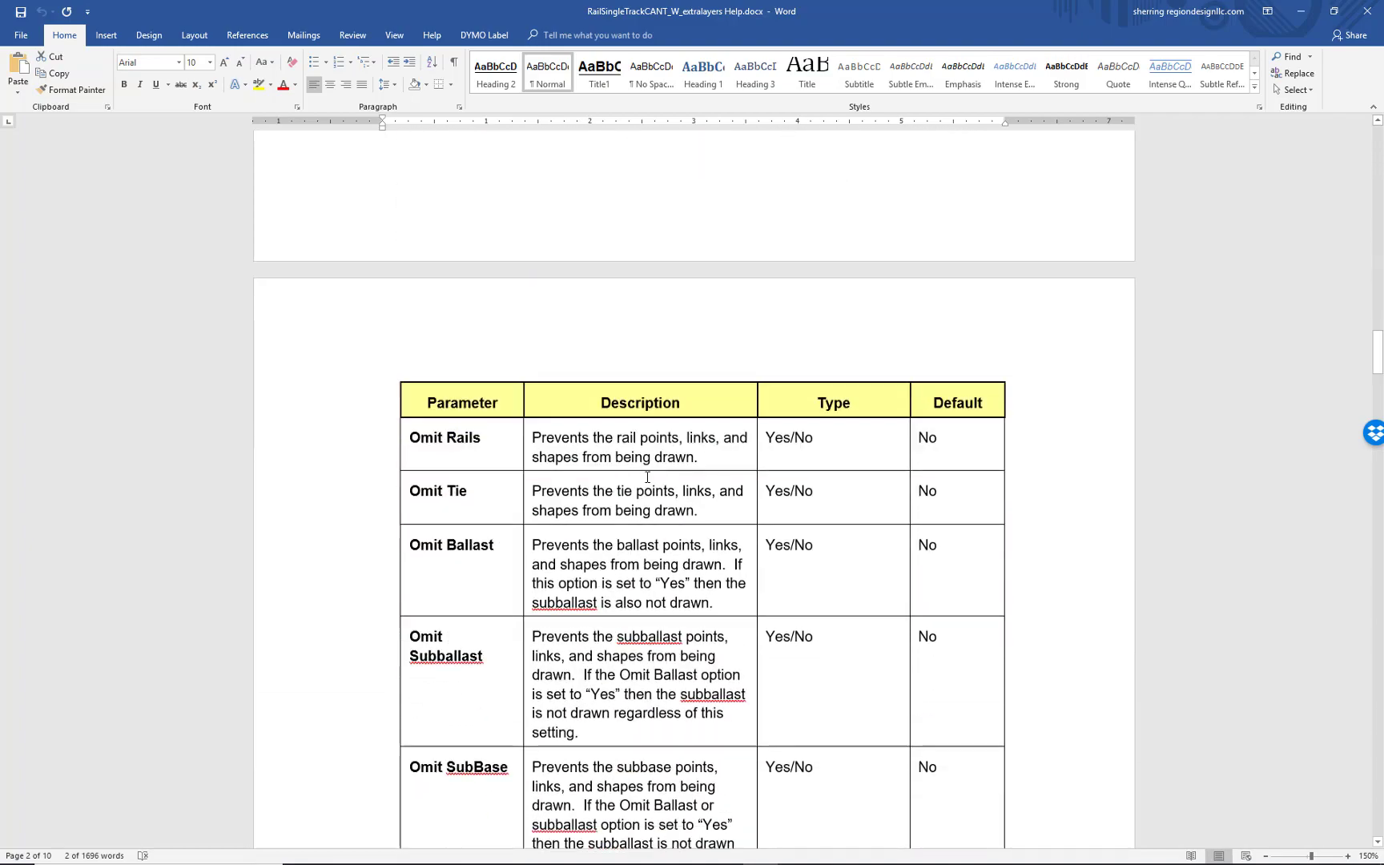
{"action": "scroll", "scroll_direction": "down", "scroll_amount": 3}
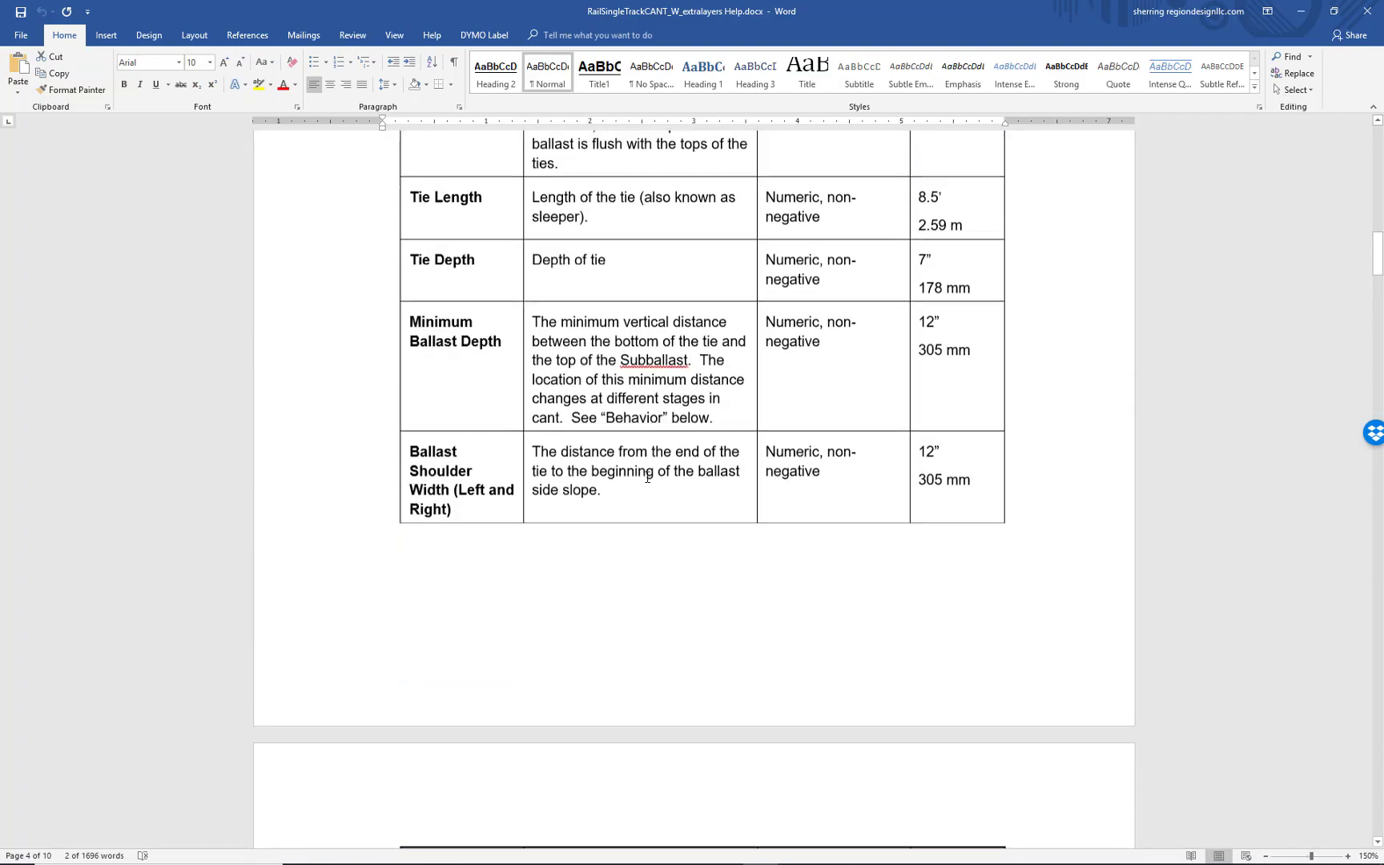
{"action": "scroll", "scroll_direction": "up", "scroll_amount": 3}
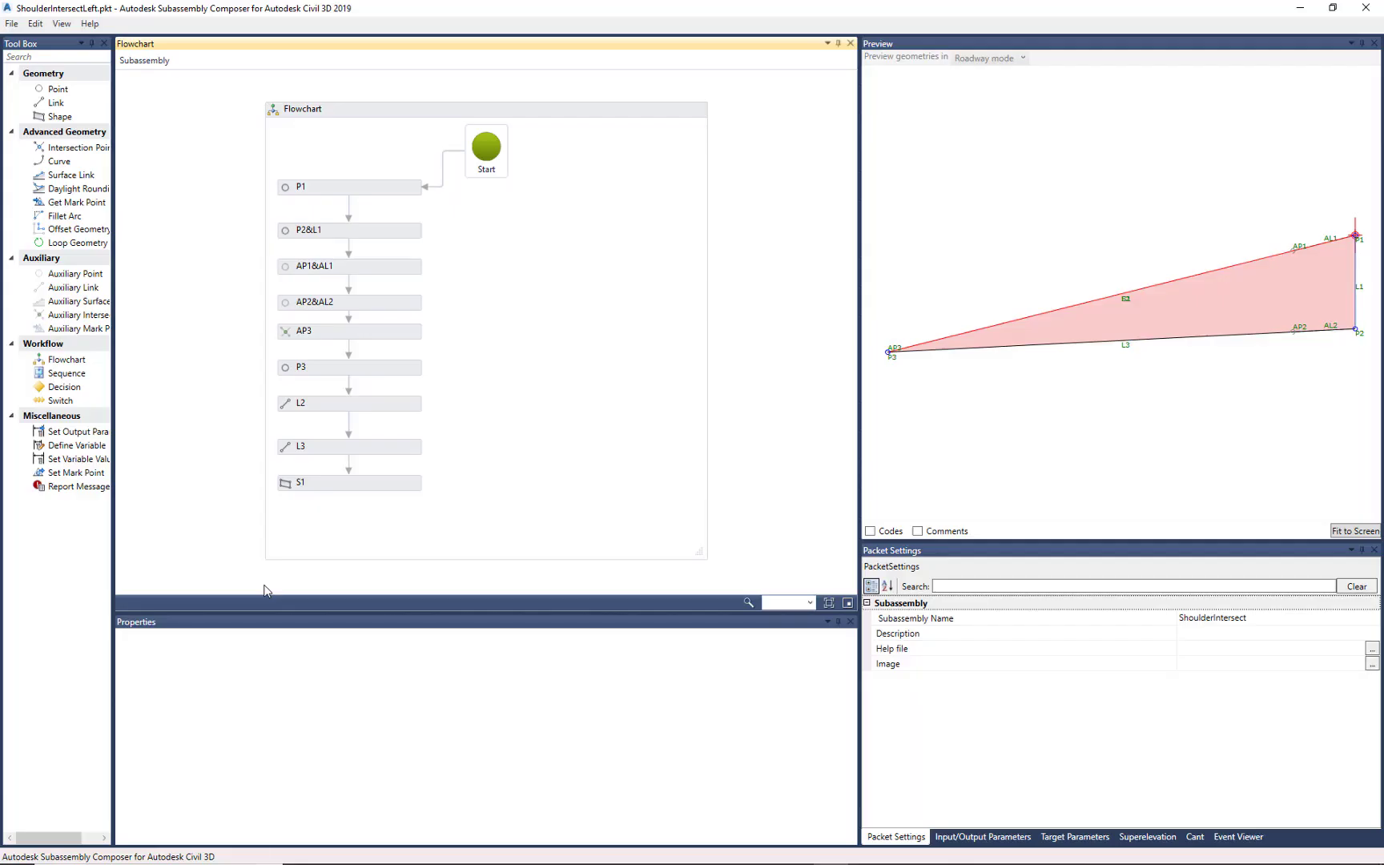
{"action": "mouse_move", "coordinate": [14, 131]}
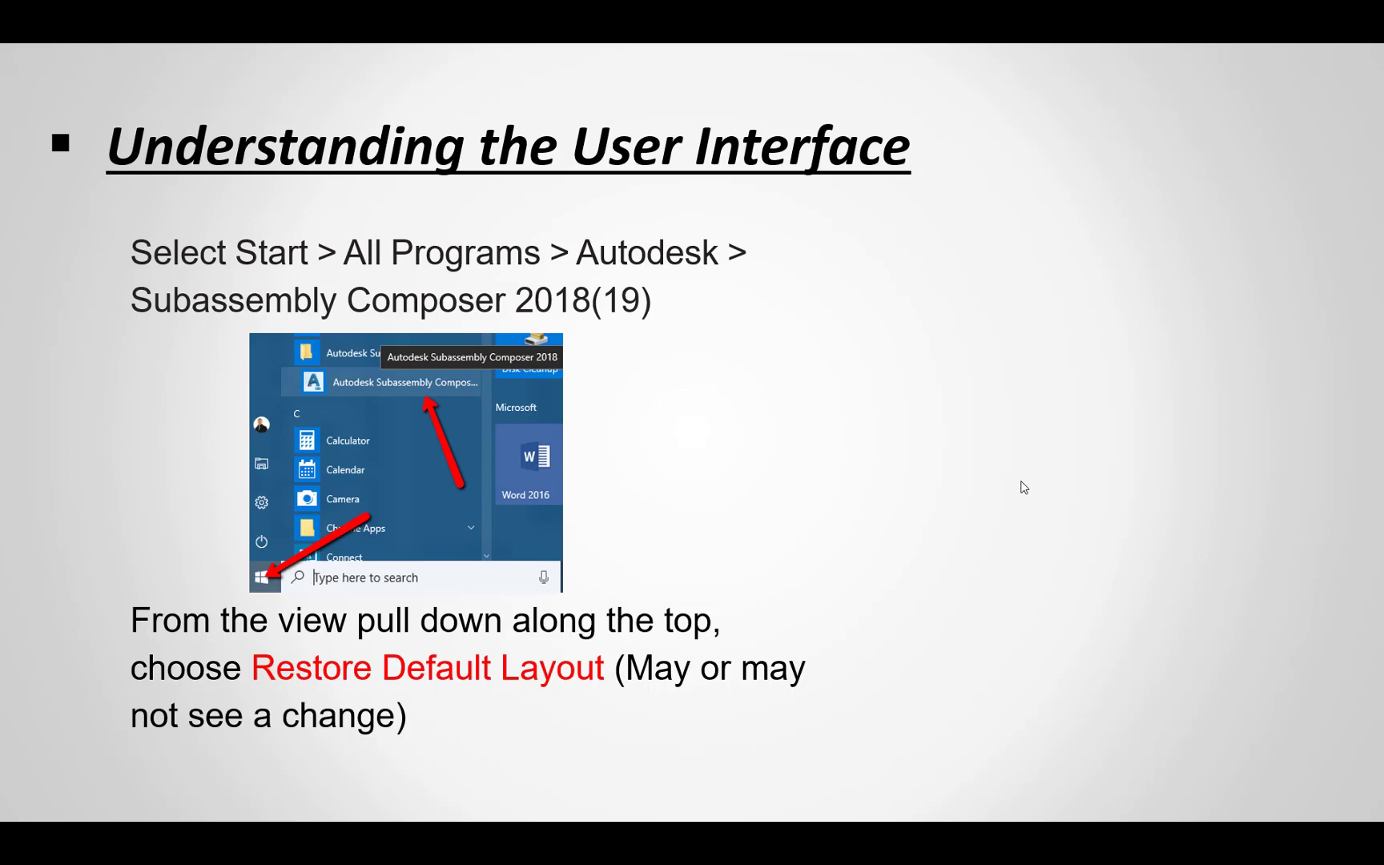
{"action": "left_click", "coordinate": [894, 314]}
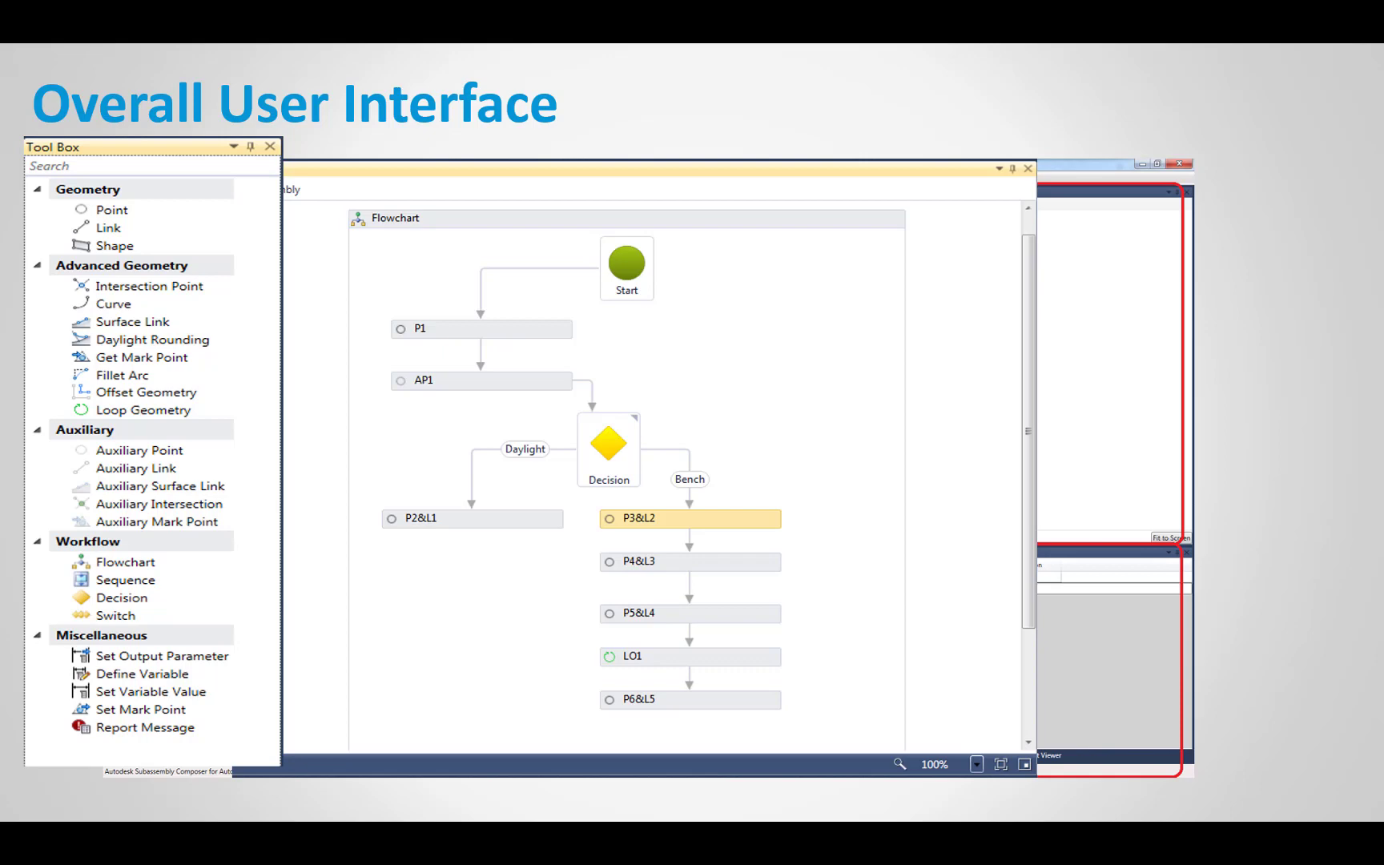
{"action": "left_click", "coordinate": [886, 610]}
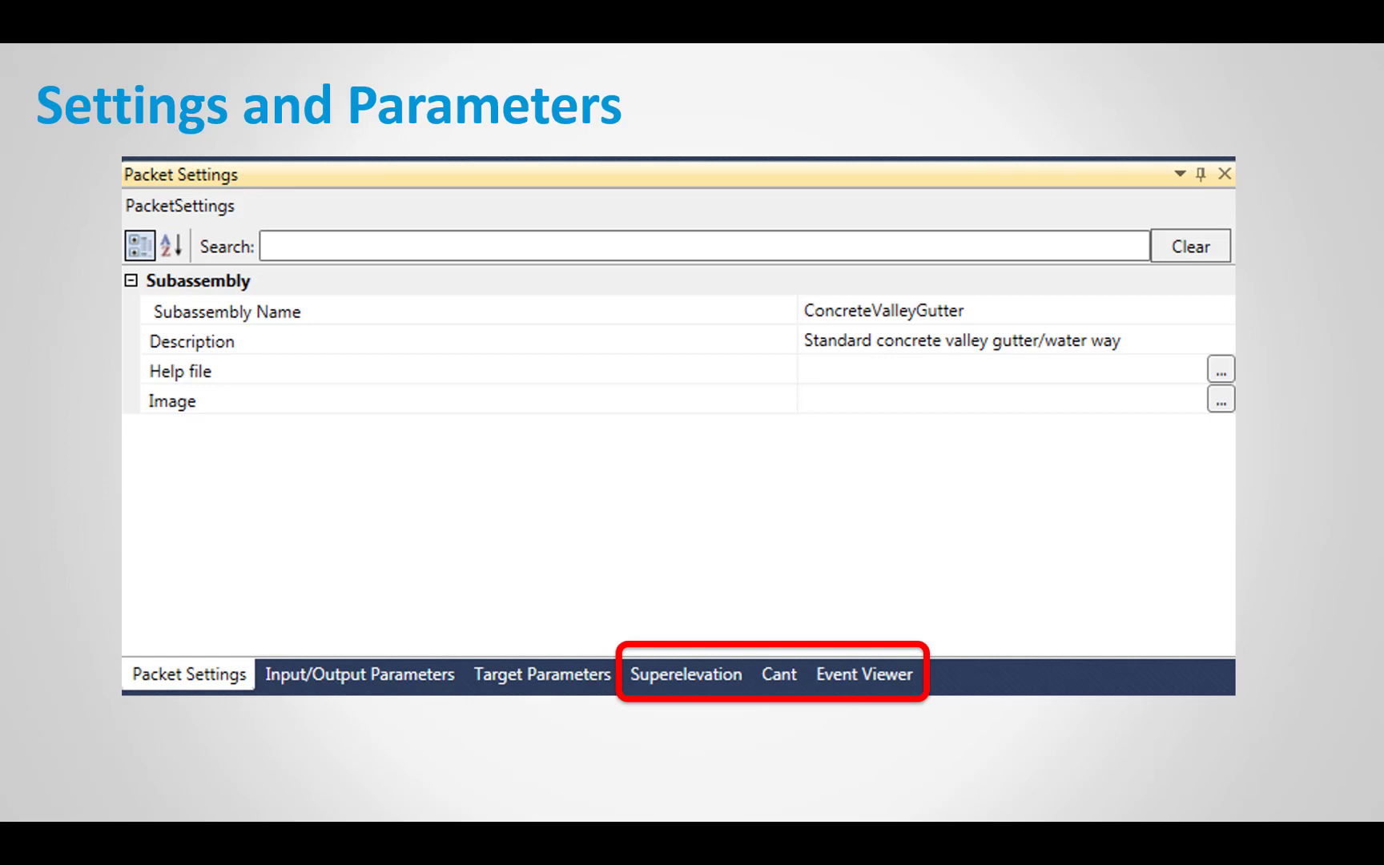
Advance to the Input/Output Parameters slide listing BottomWidth and PipeDiameter parameters.
{"action": "left_click", "coordinate": [359, 673]}
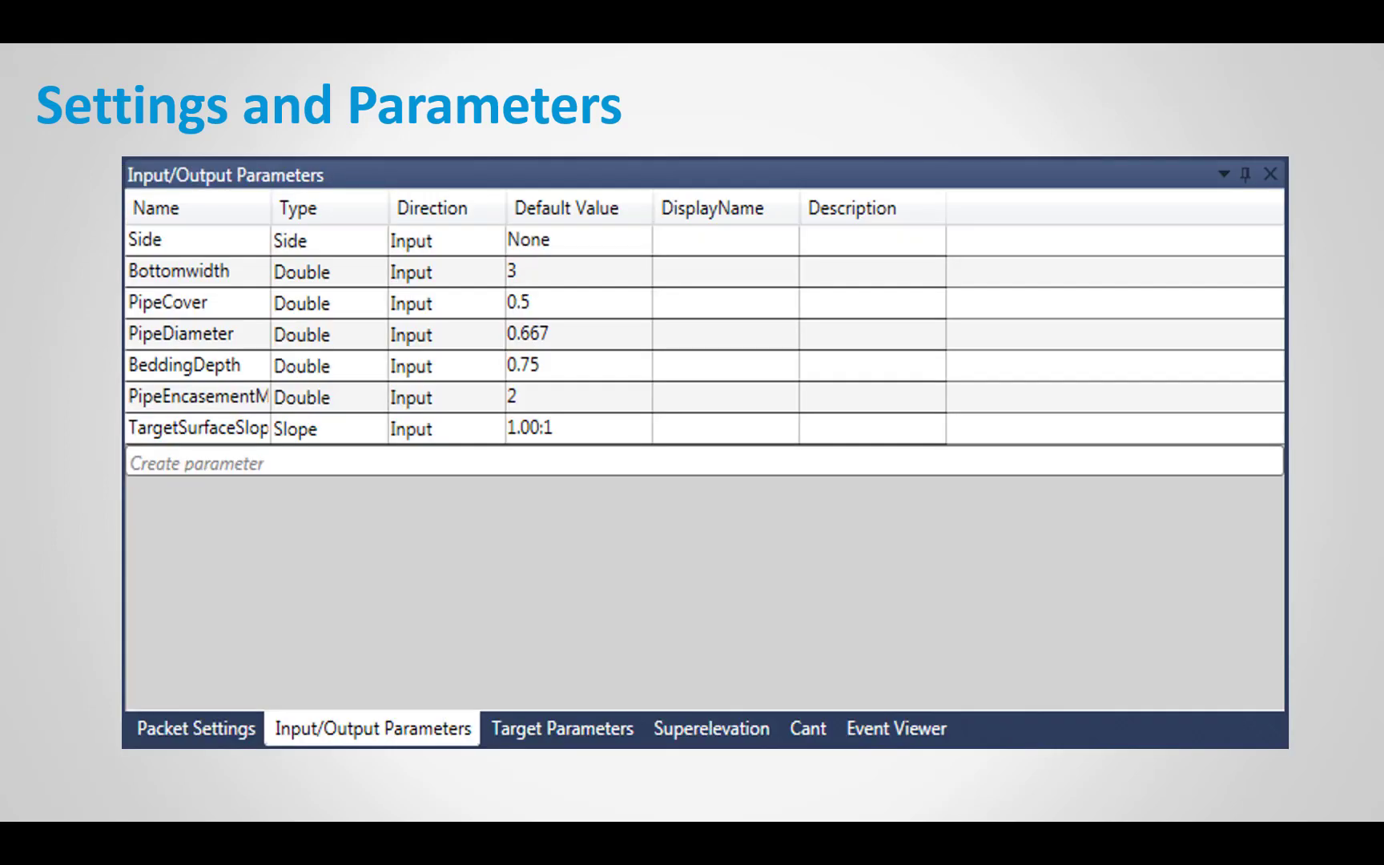